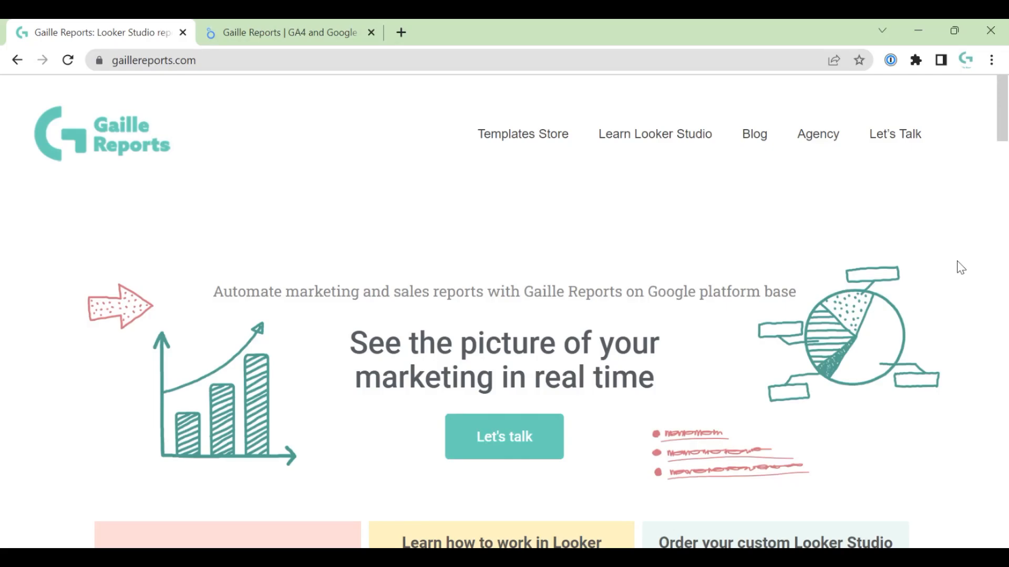
pyautogui.moveTo(948, 250)
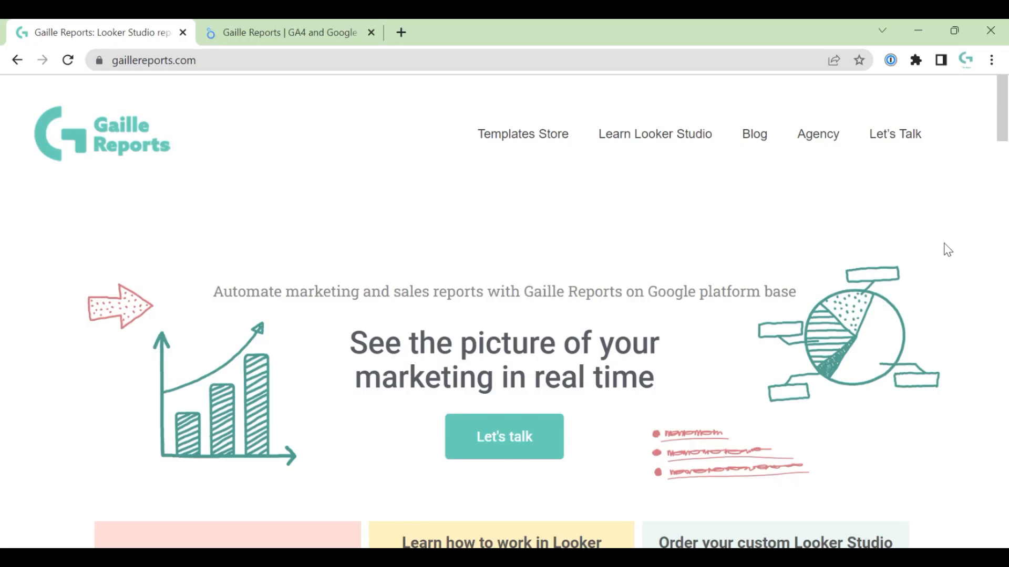
pyautogui.moveTo(958, 261)
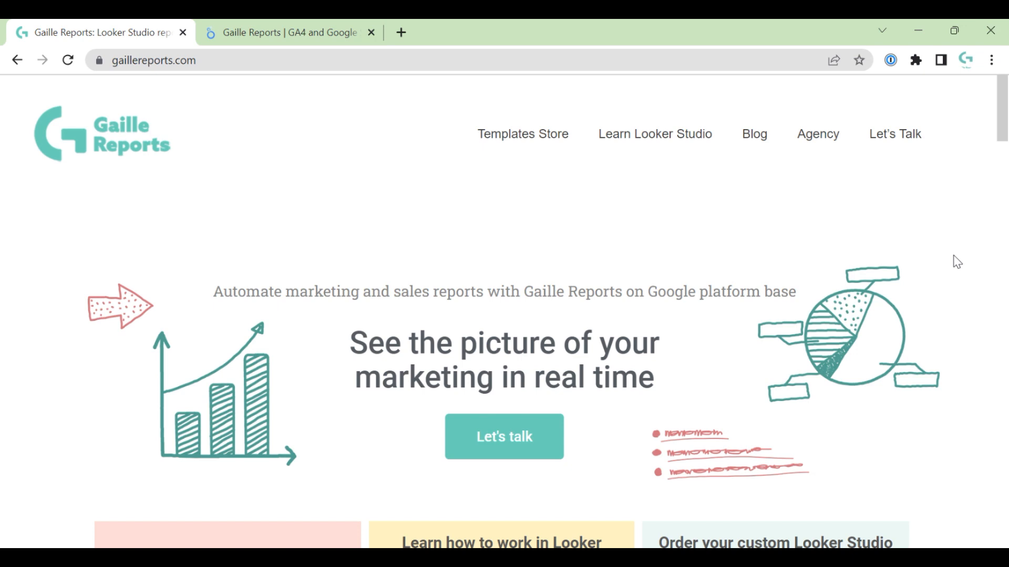
pyautogui.moveTo(934, 253)
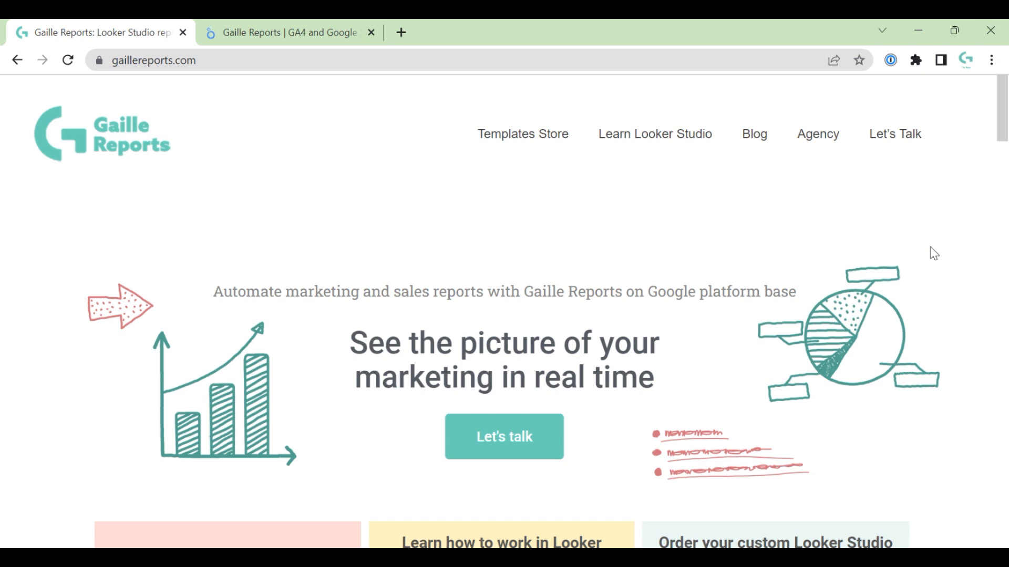
pyautogui.moveTo(928, 242)
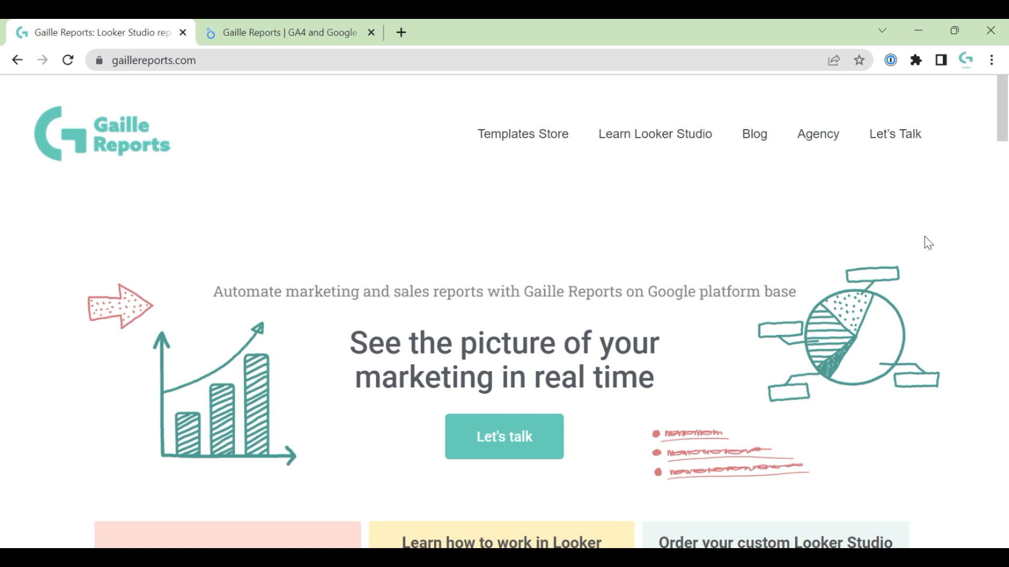
# Step: Scroll the Gaille Reports homepage down to the template store, course and custom dashboards cards
pyautogui.scroll(-3)
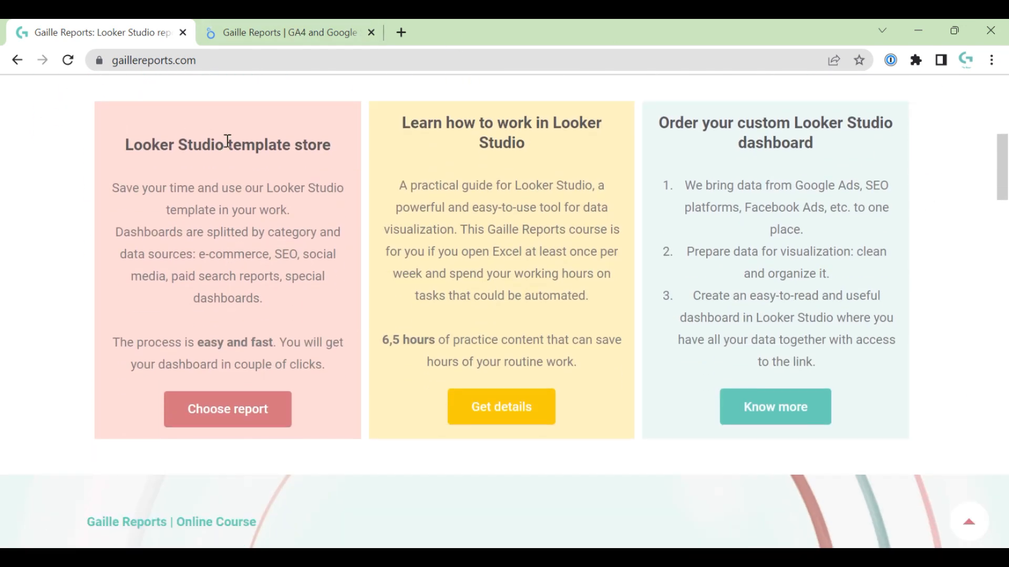
# Step: Enter the Looker Studio template store via Choose report and browse its listings
pyautogui.click(227, 409)
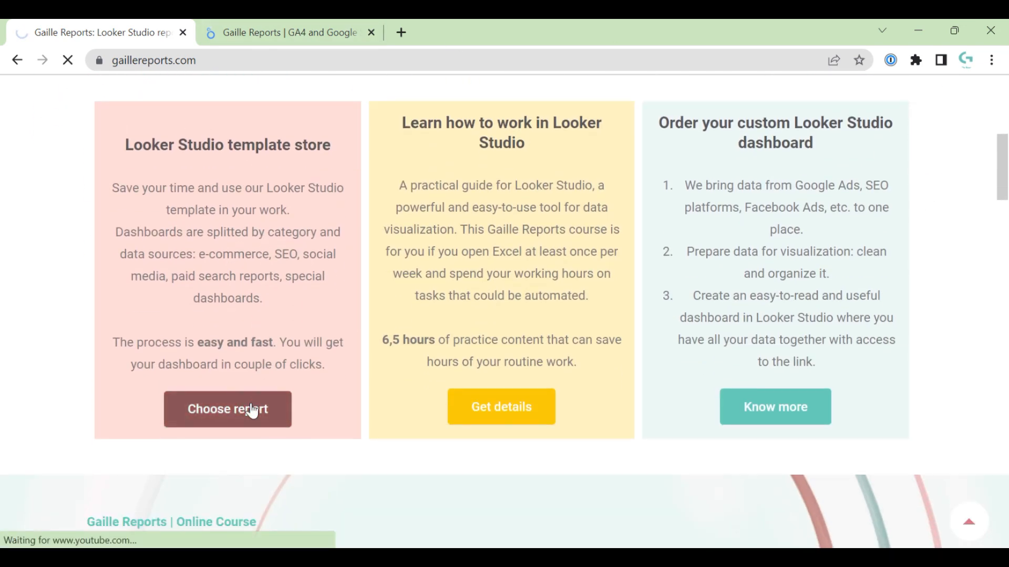
pyautogui.click(227, 409)
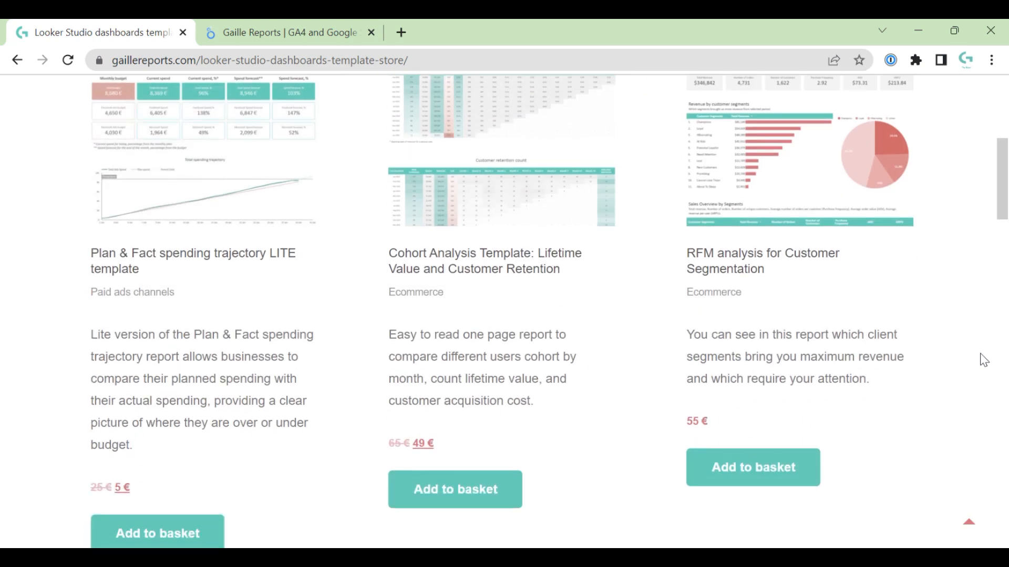
pyautogui.scroll(-3)
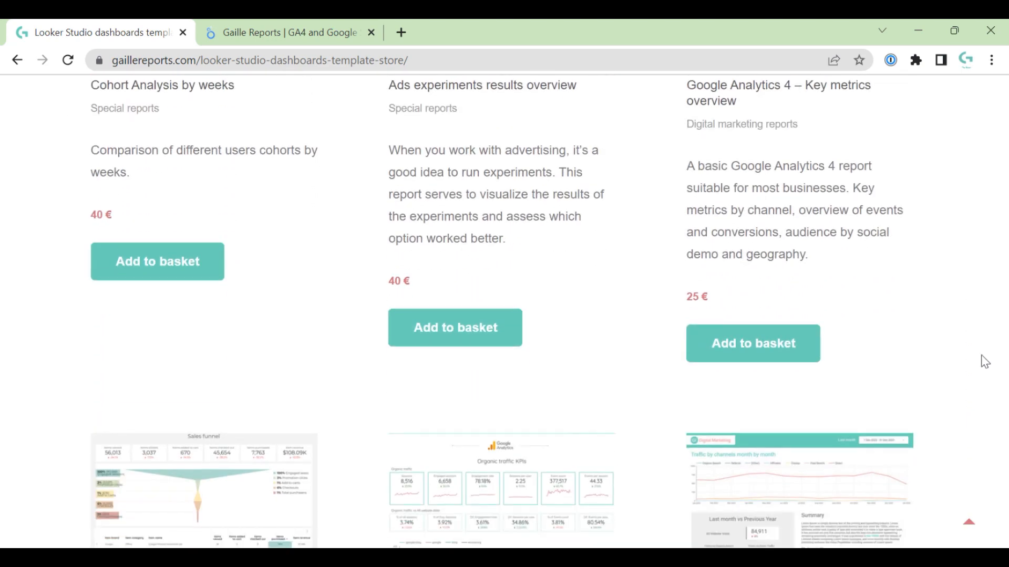
pyautogui.scroll(-3)
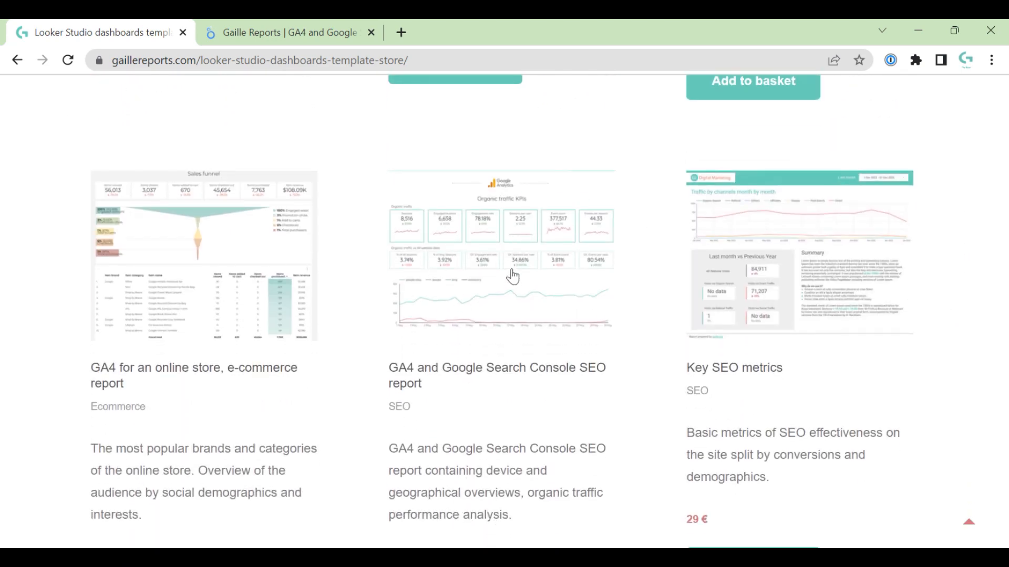
pyautogui.moveTo(518, 380)
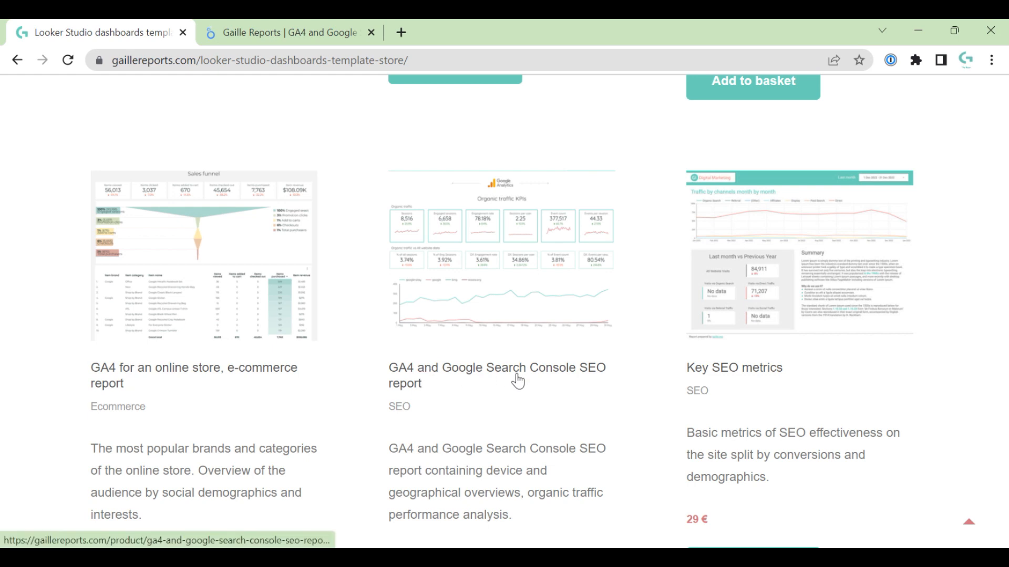
# Step: Open the GA4 and Google Search Console SEO report product page (25 €)
pyautogui.click(497, 375)
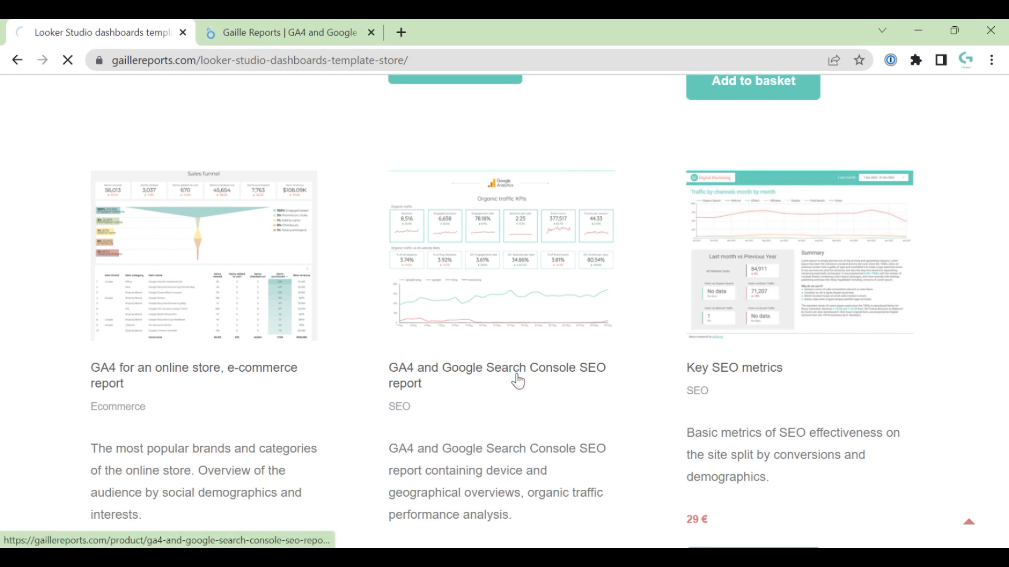
pyautogui.click(496, 375)
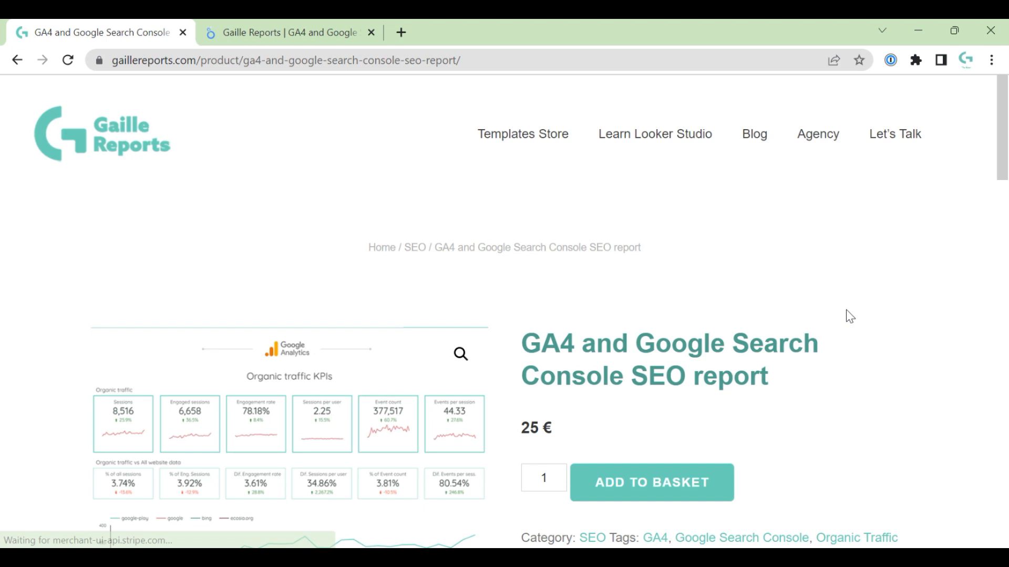
pyautogui.scroll(-3)
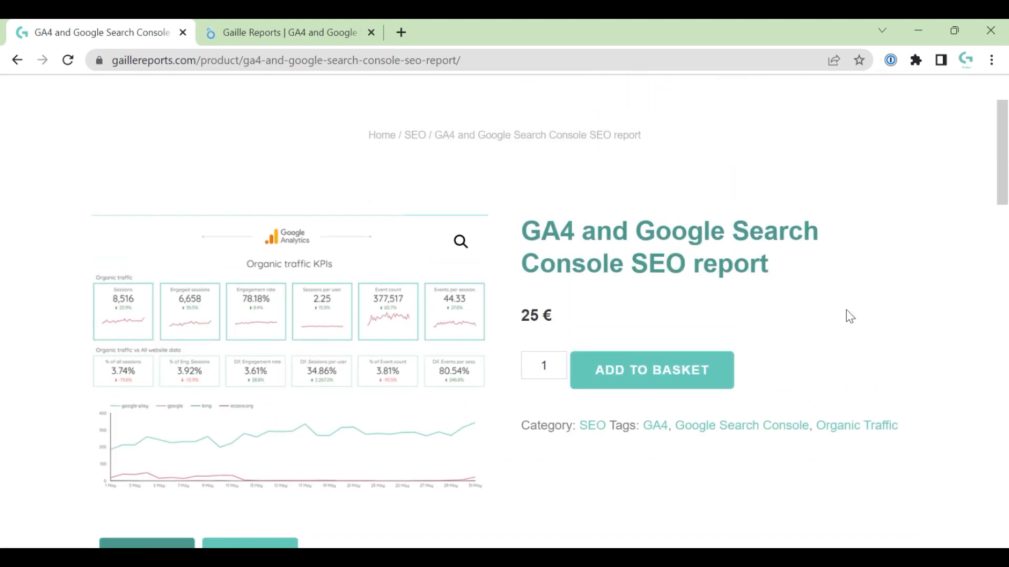
# Step: Switch to the Looker Studio tab with the GA4 and Search Console SEO report
pyautogui.click(290, 32)
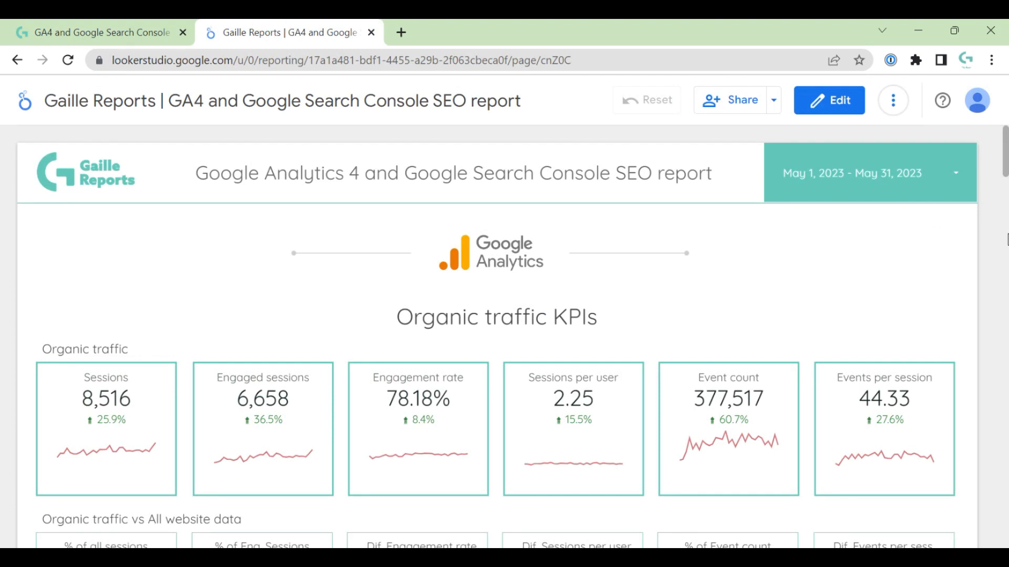
pyautogui.moveTo(856, 111)
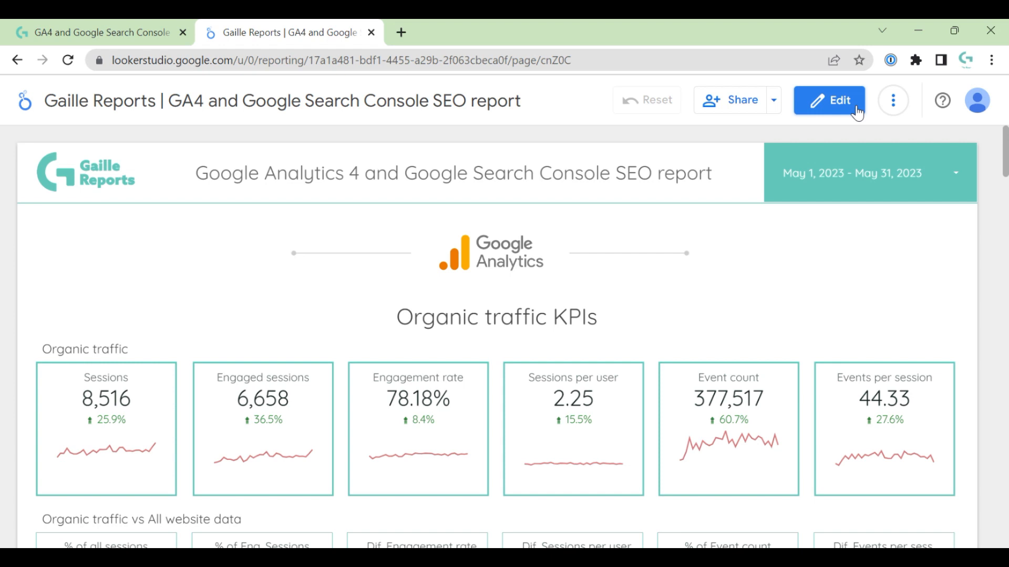
# Step: Put the SEO report into edit mode to review its data sources
pyautogui.click(838, 101)
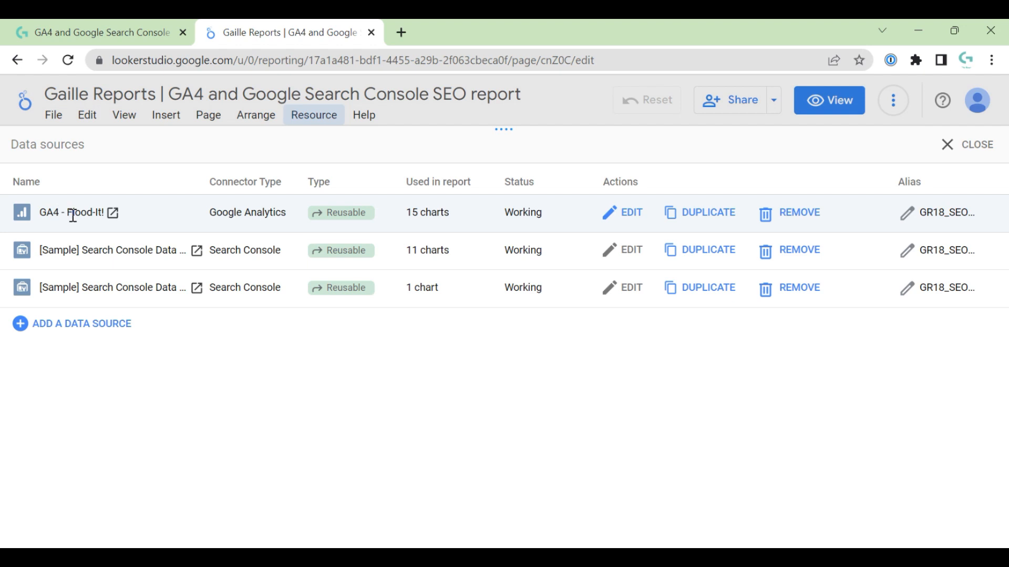
pyautogui.moveTo(79, 212)
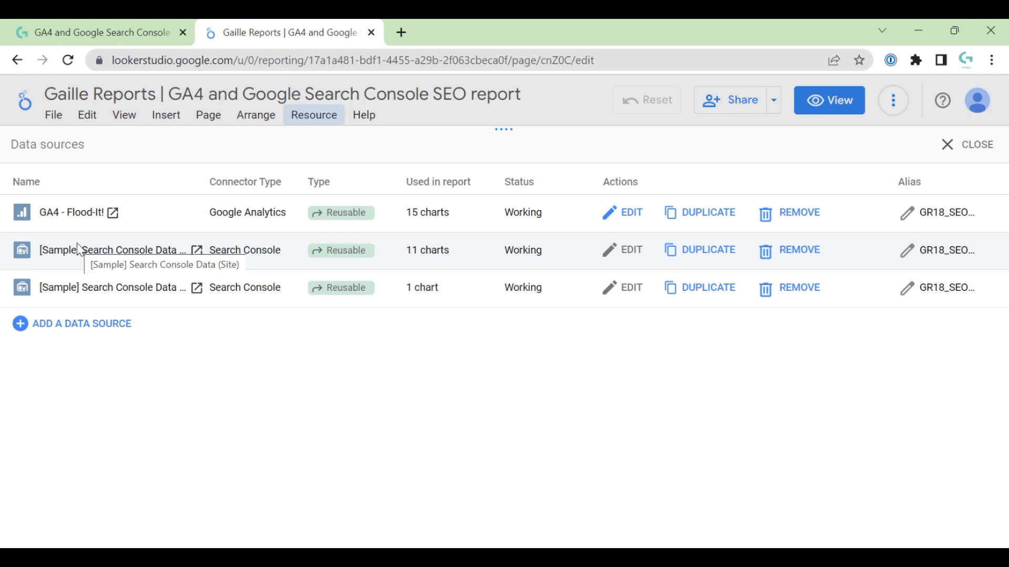
pyautogui.moveTo(82, 250)
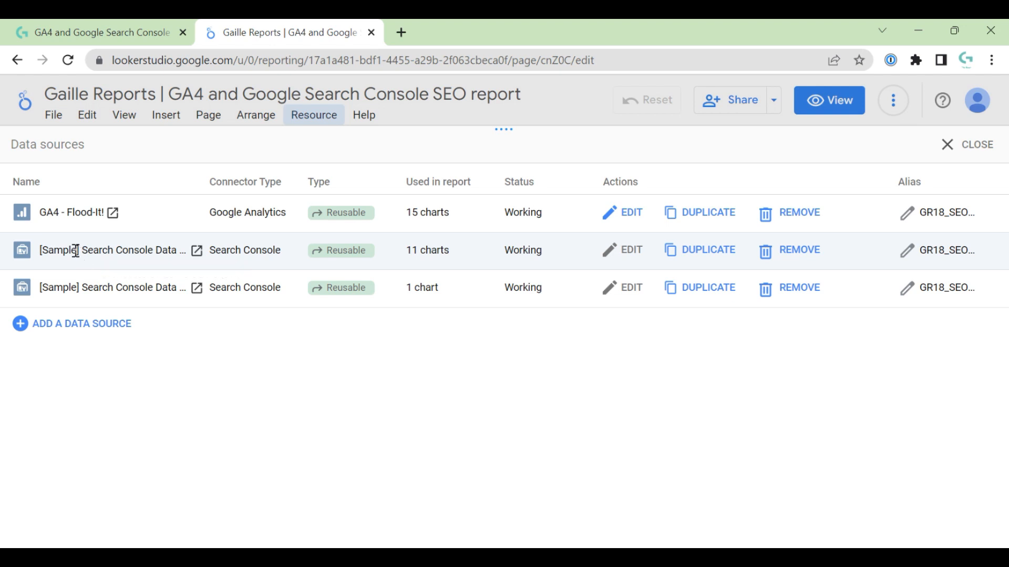
pyautogui.moveTo(100, 264)
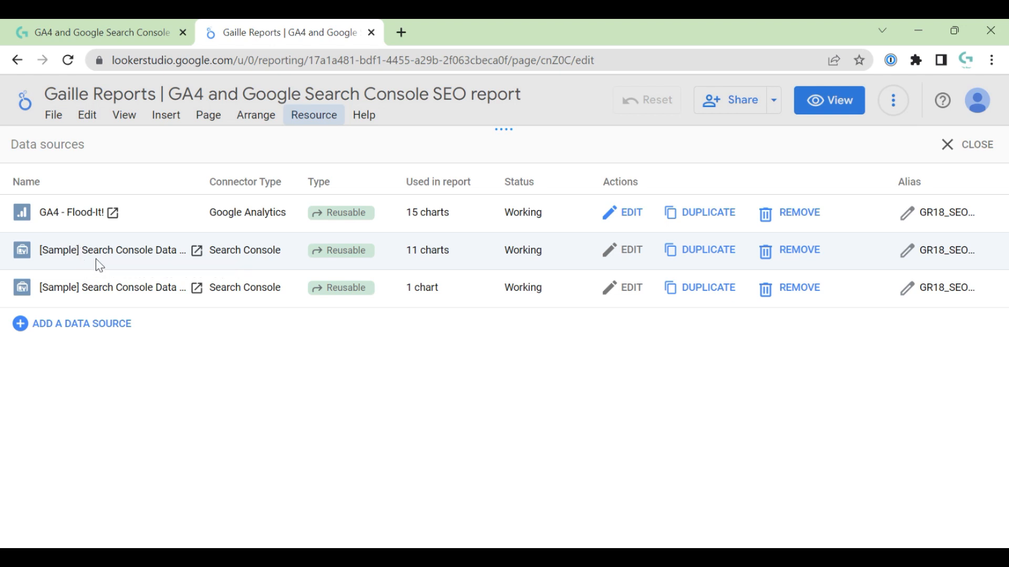
pyautogui.click(975, 144)
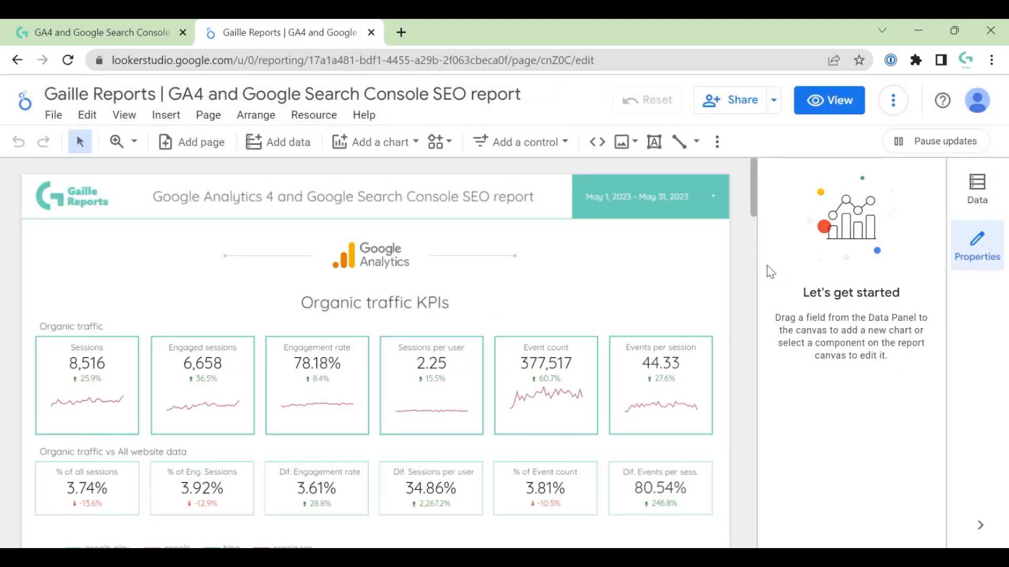
pyautogui.moveTo(830, 100)
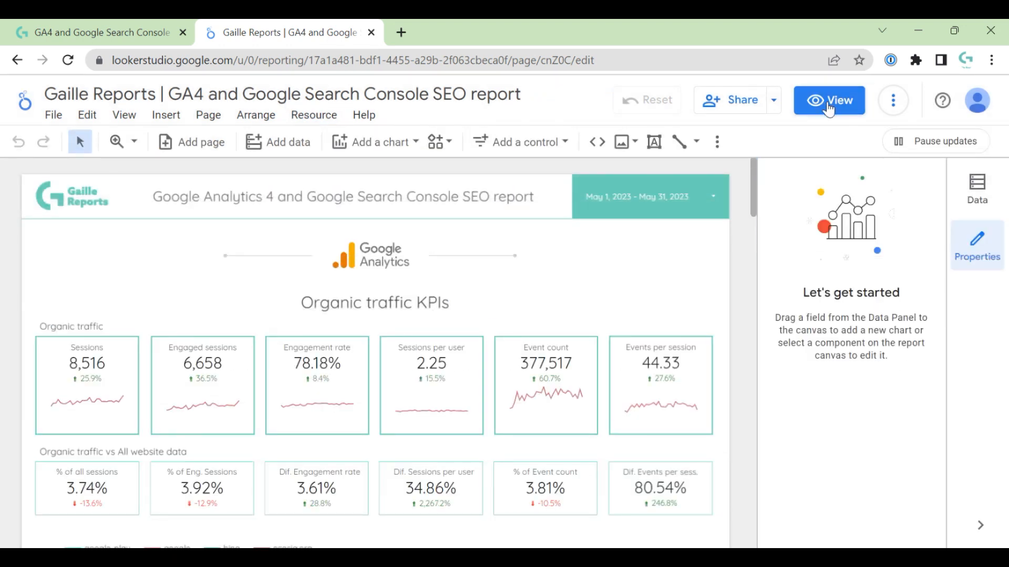
pyautogui.click(828, 100)
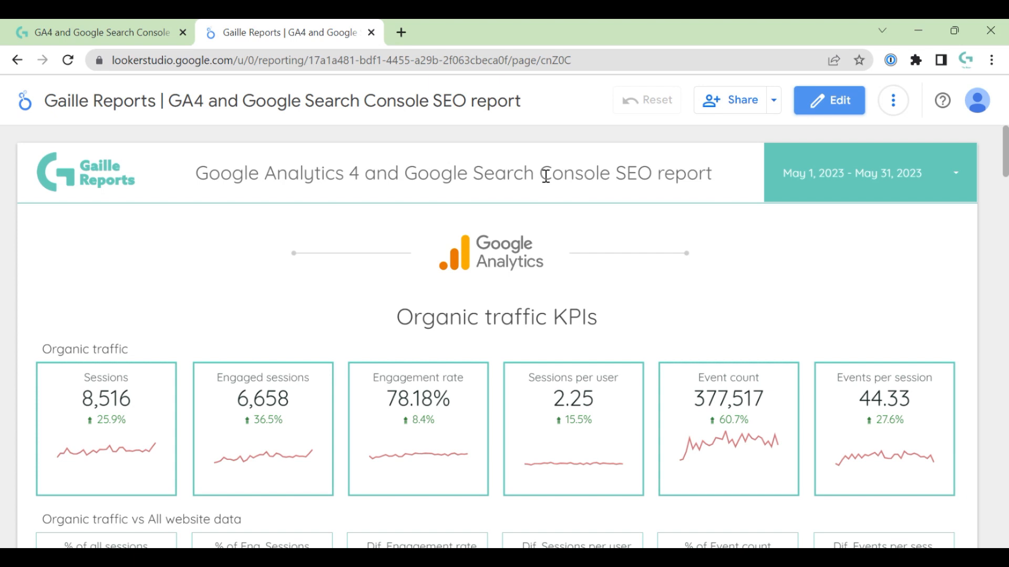
pyautogui.moveTo(145, 201)
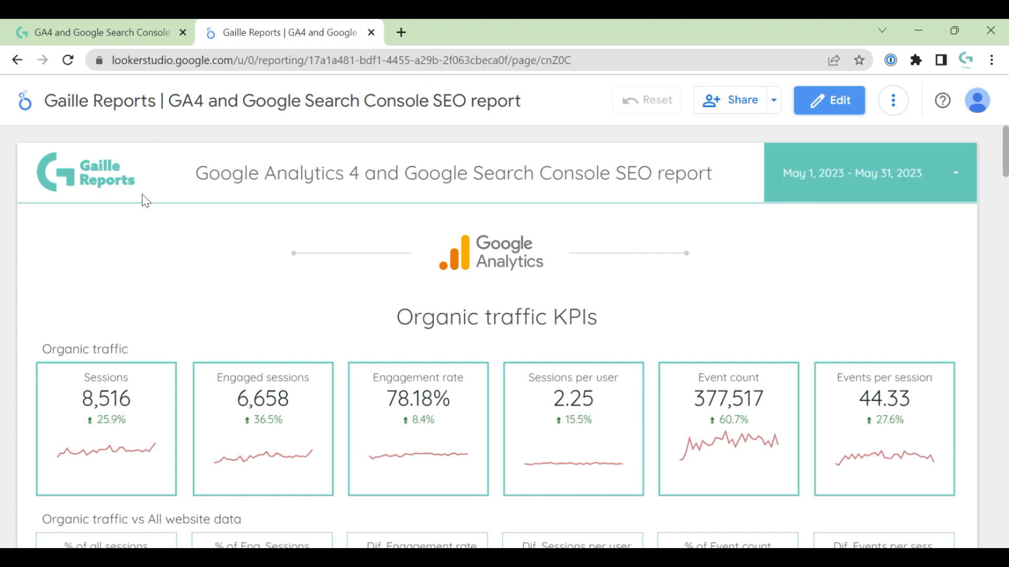
pyautogui.moveTo(124, 188)
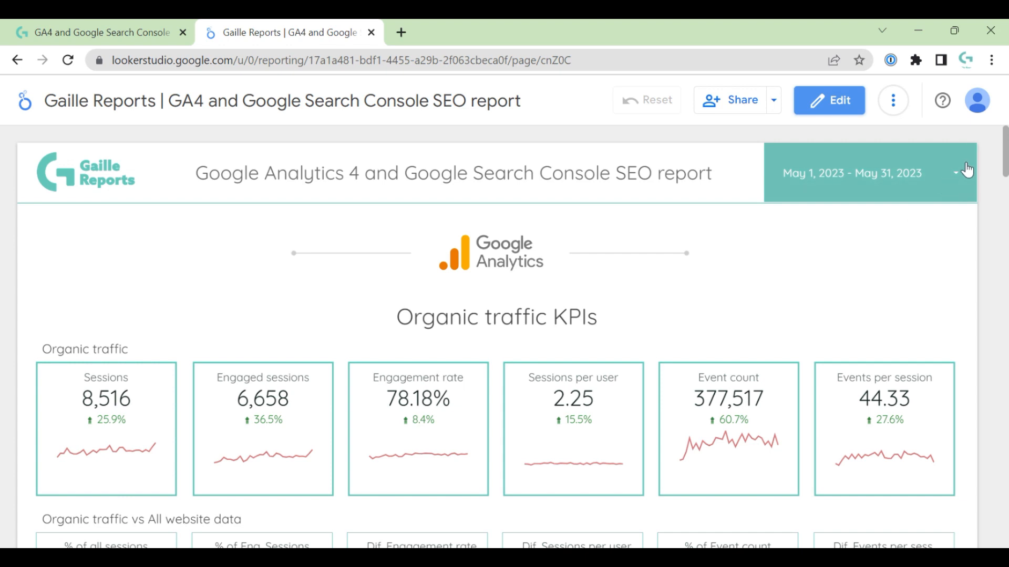
pyautogui.moveTo(968, 210)
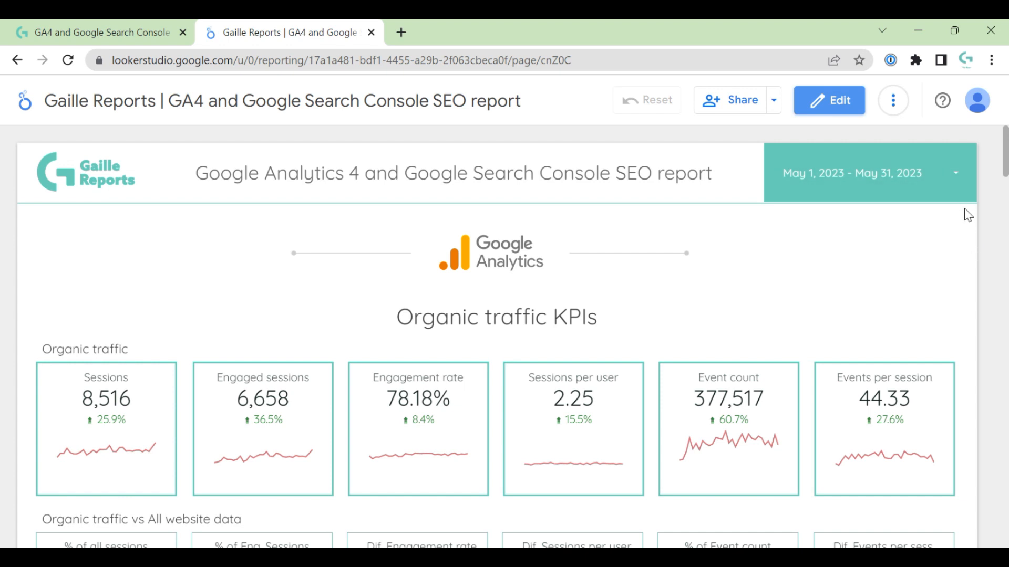
pyautogui.moveTo(949, 238)
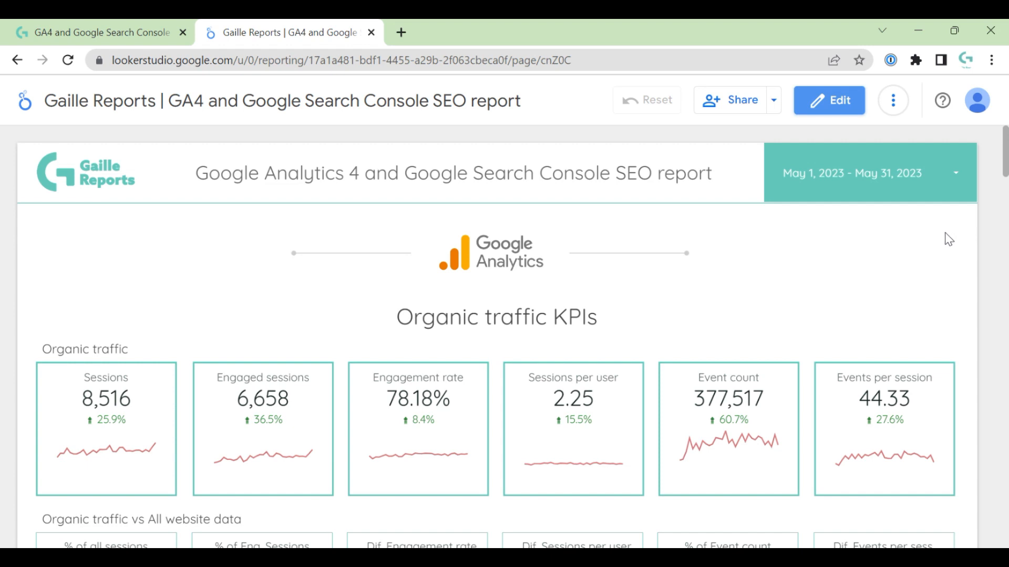
pyautogui.moveTo(960, 257)
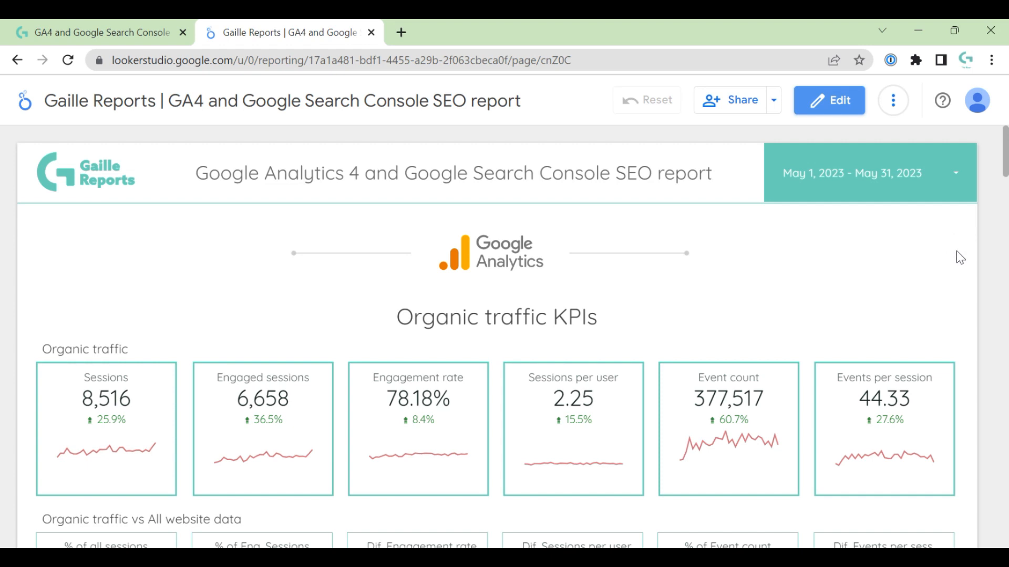
pyautogui.moveTo(474, 286)
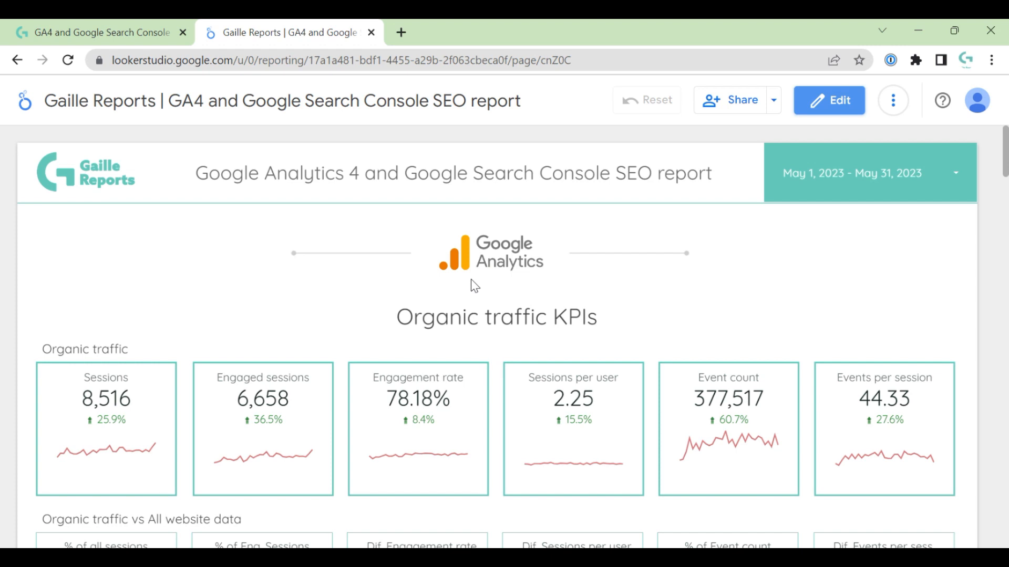
pyautogui.moveTo(525, 265)
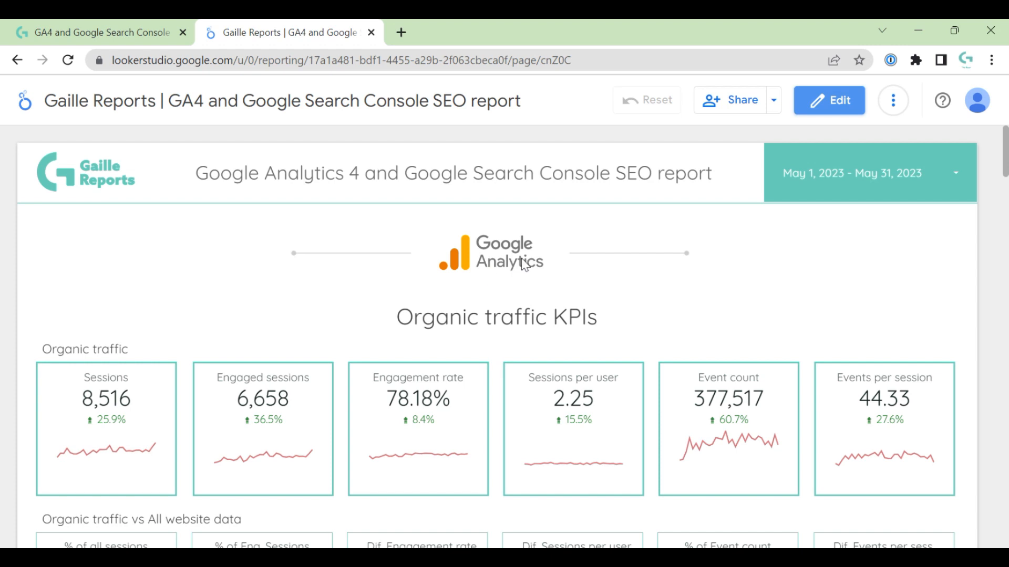
pyautogui.moveTo(387, 336)
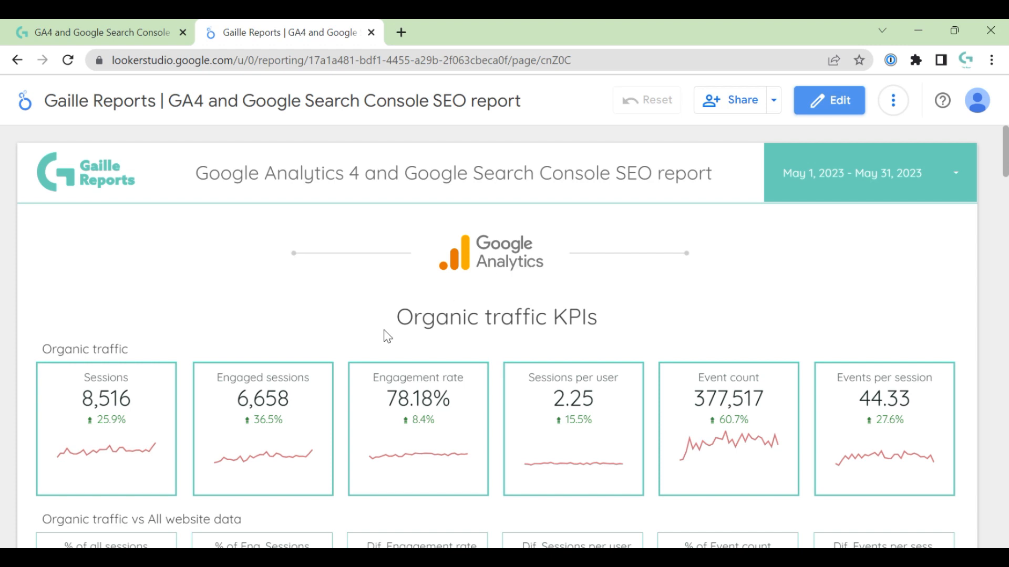
pyautogui.scroll(-3)
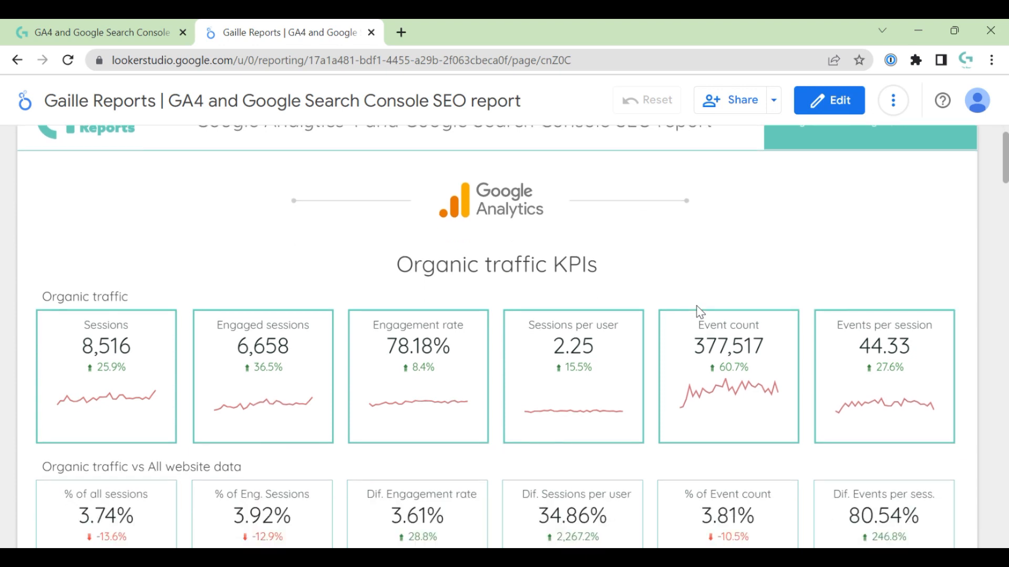
pyautogui.moveTo(90, 299)
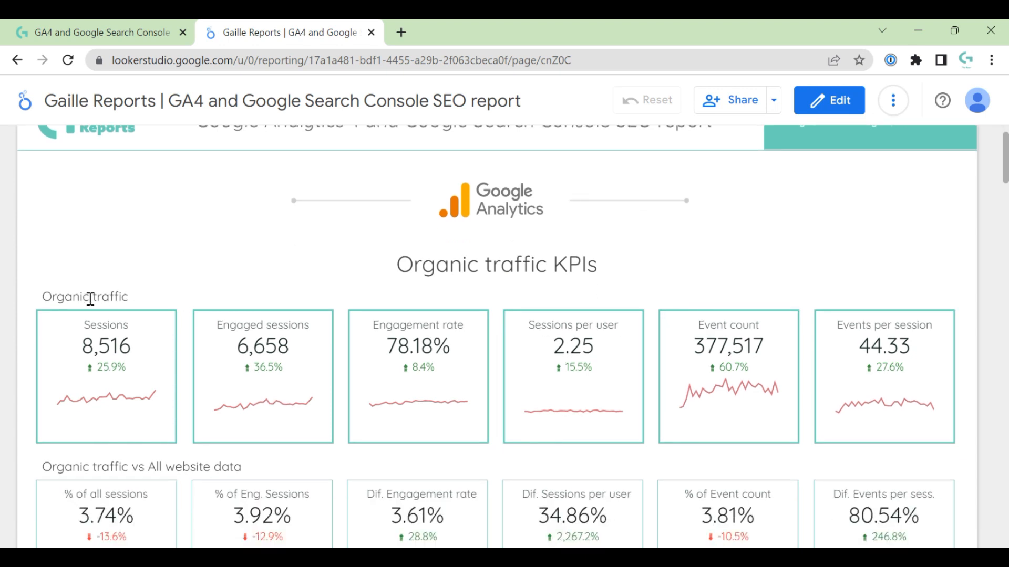
pyautogui.moveTo(212, 366)
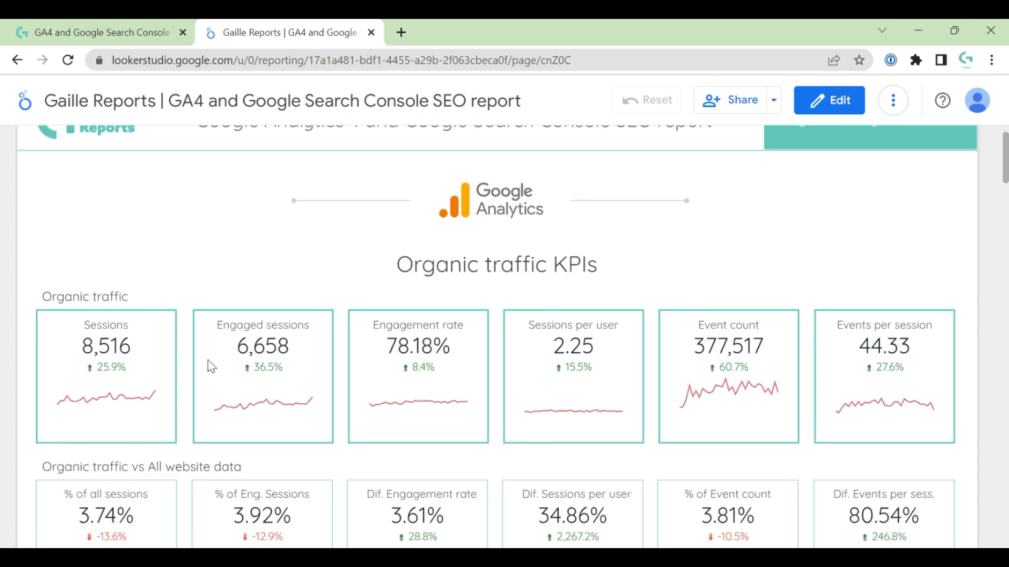
pyautogui.moveTo(153, 358)
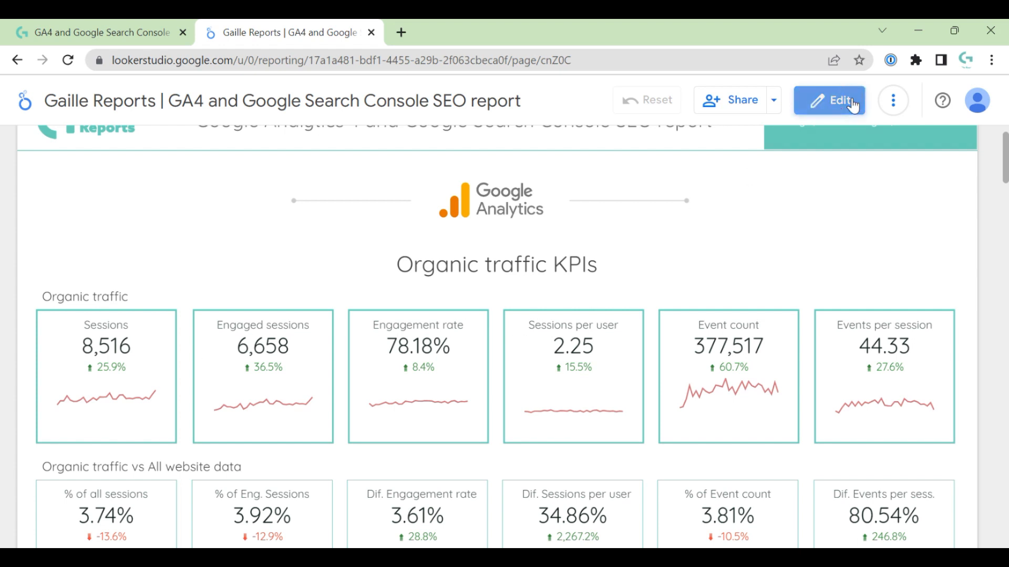
# Step: Enter edit mode and open the GA4 Organic filter on the Sessions scorecard
pyautogui.click(829, 100)
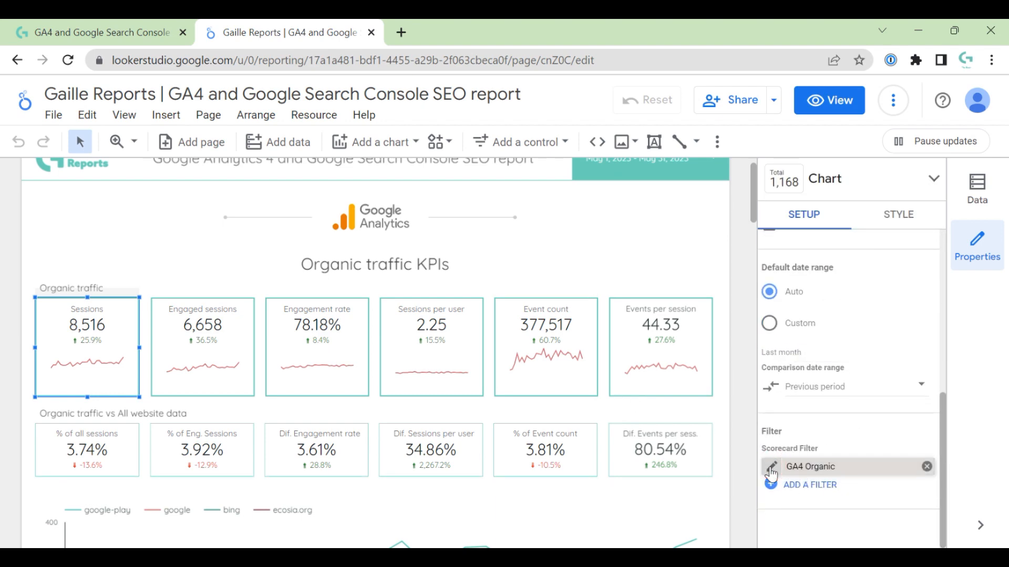
pyautogui.click(770, 473)
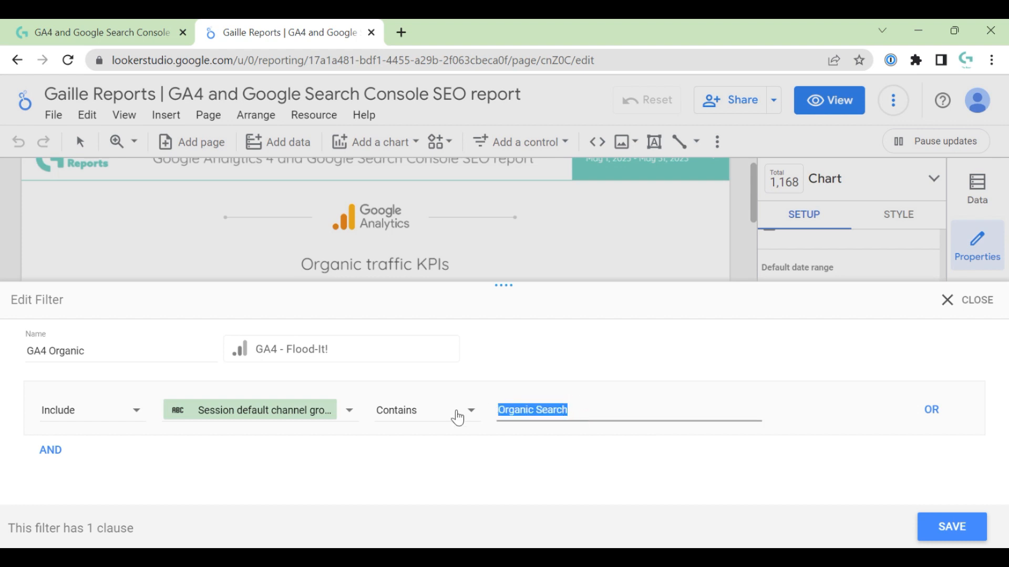
pyautogui.click(604, 409)
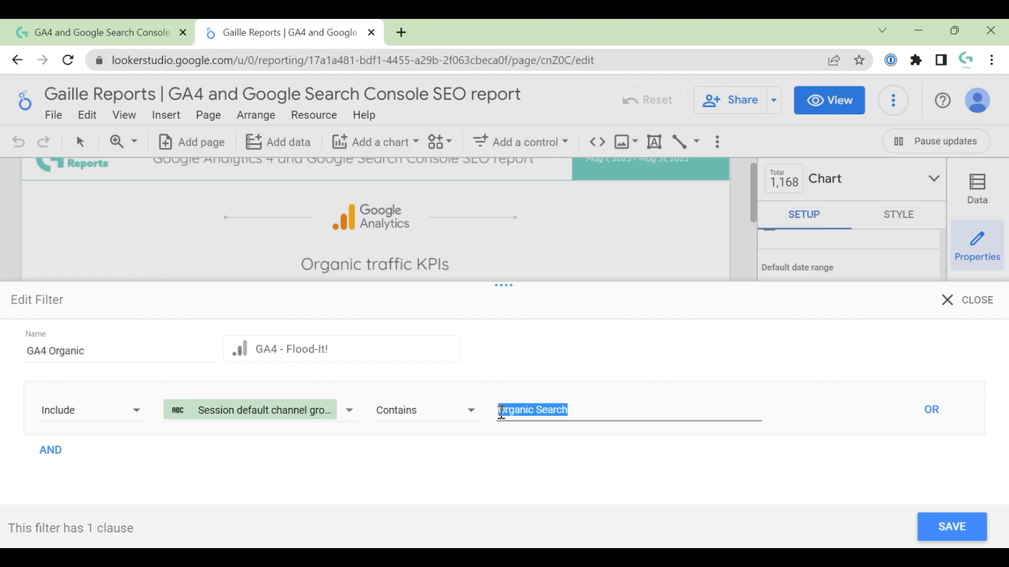
# Step: Close the GA4 Organic filter unchanged and return to the report canvas
pyautogui.click(951, 527)
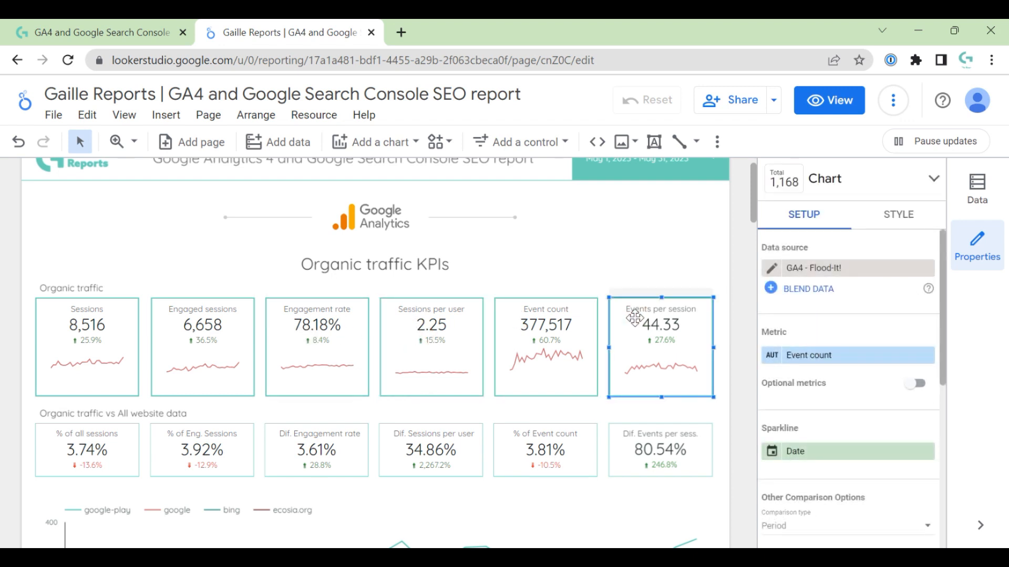
pyautogui.click(808, 355)
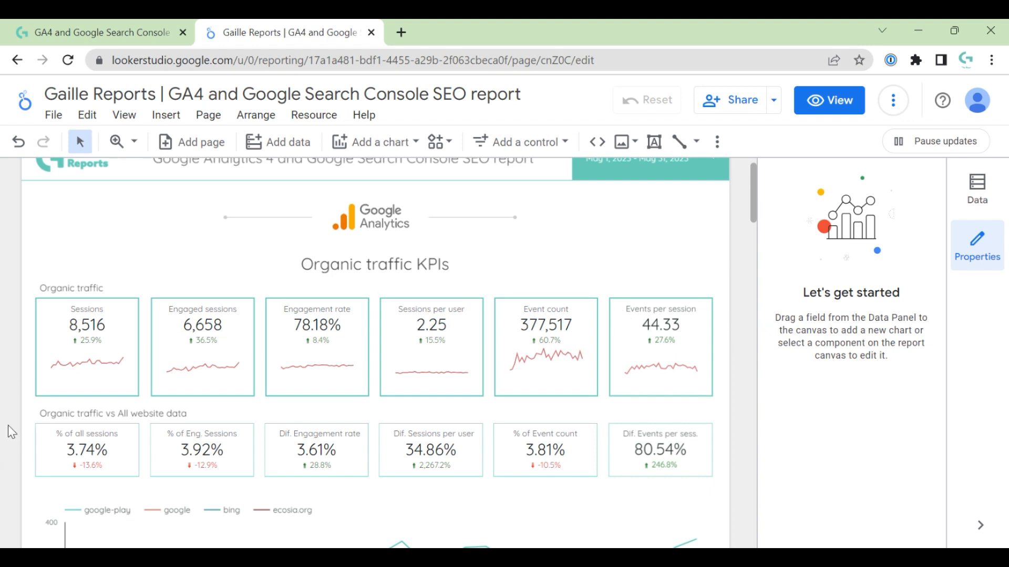
pyautogui.moveTo(58, 417)
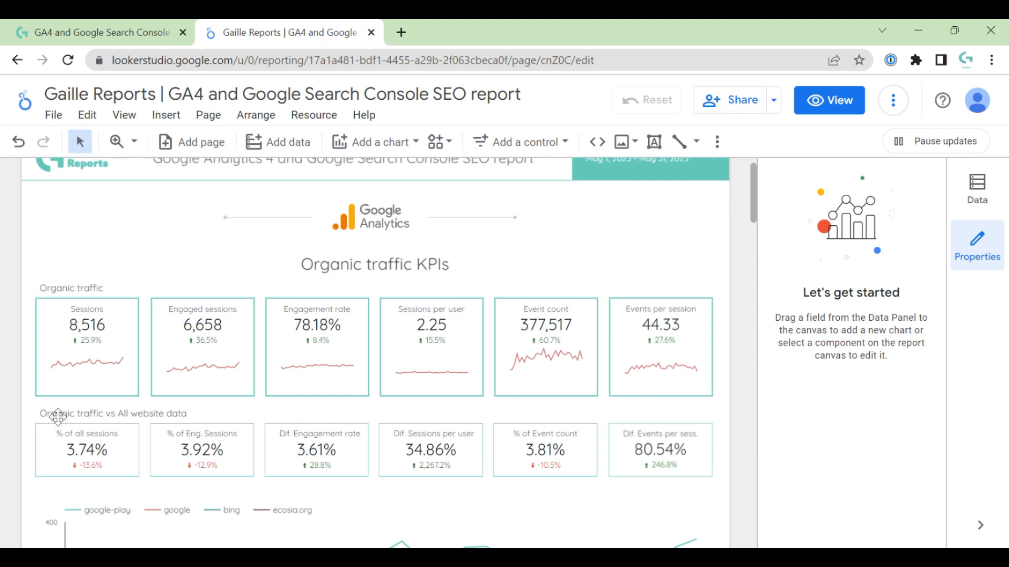
pyautogui.click(86, 450)
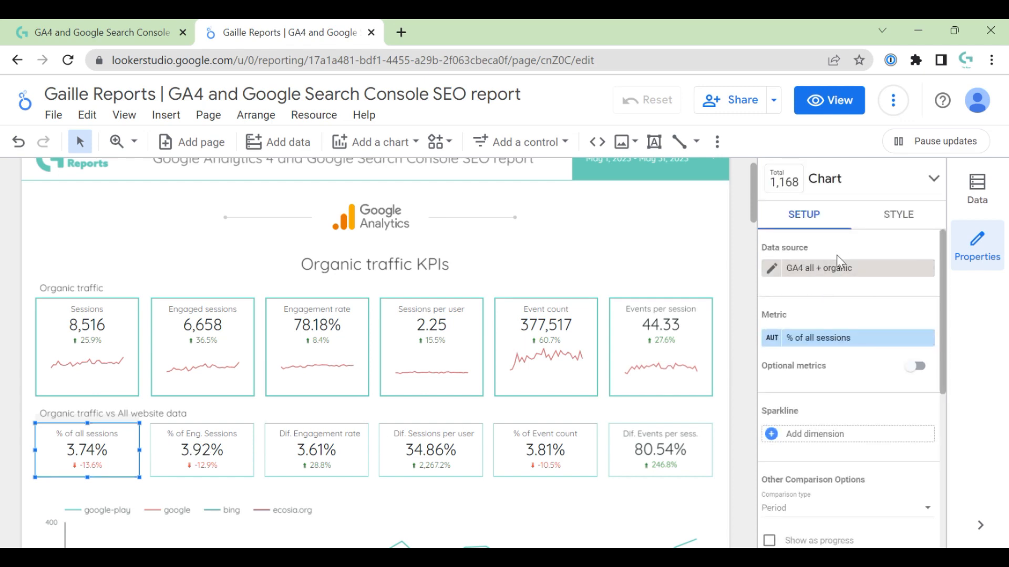
pyautogui.moveTo(772, 269)
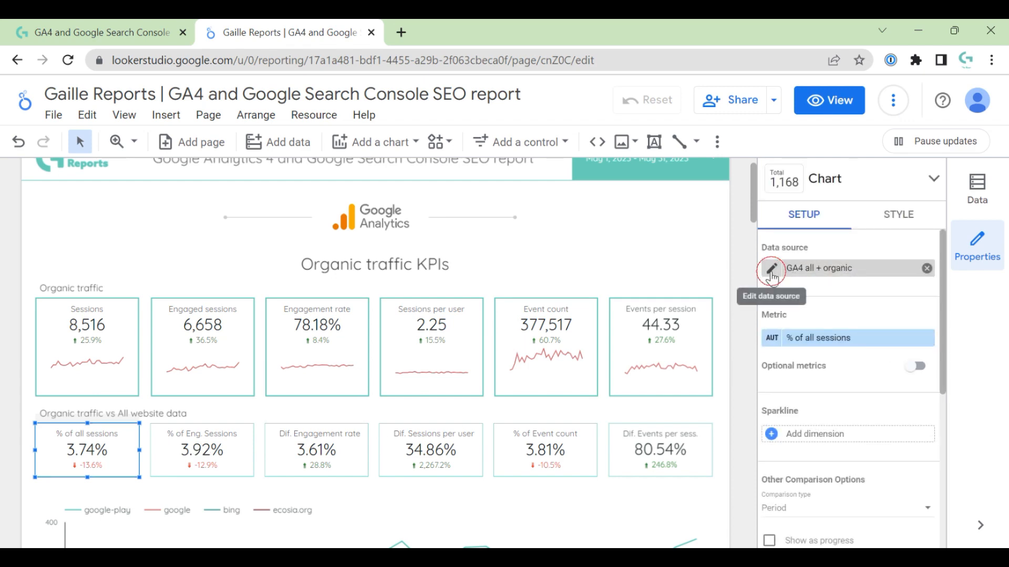
pyautogui.click(771, 268)
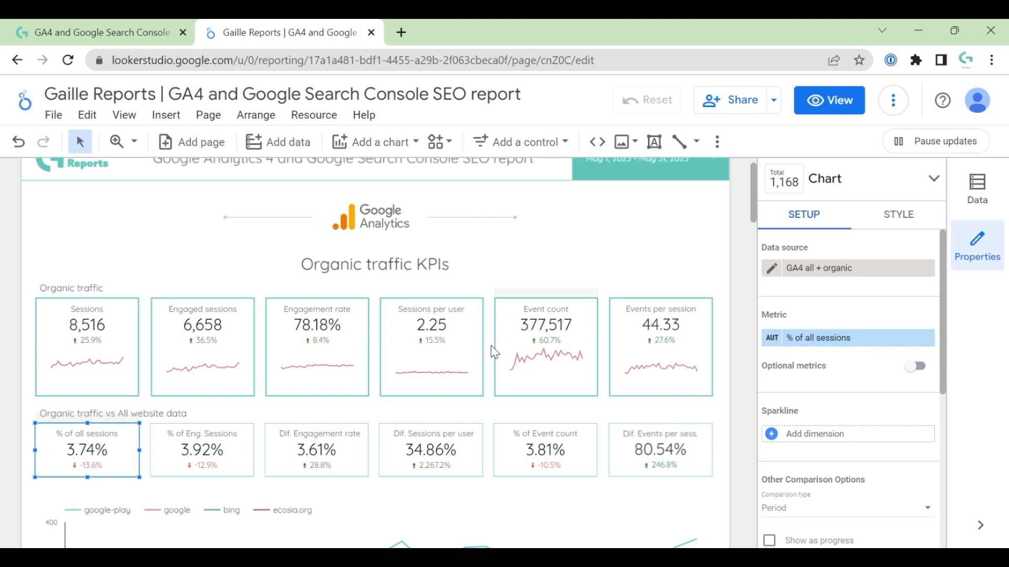
pyautogui.moveTo(111, 449)
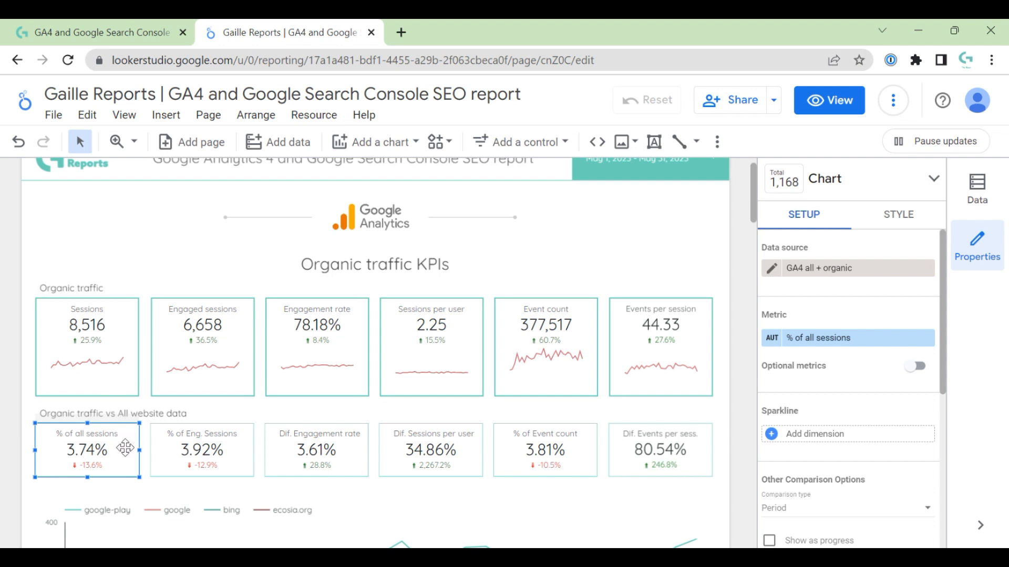
pyautogui.moveTo(122, 353)
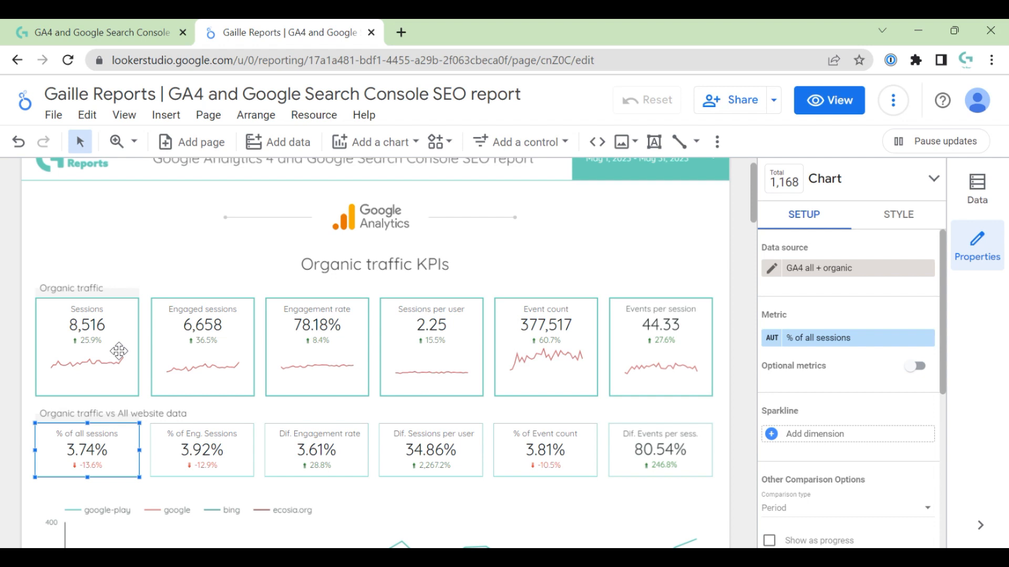
pyautogui.moveTo(111, 467)
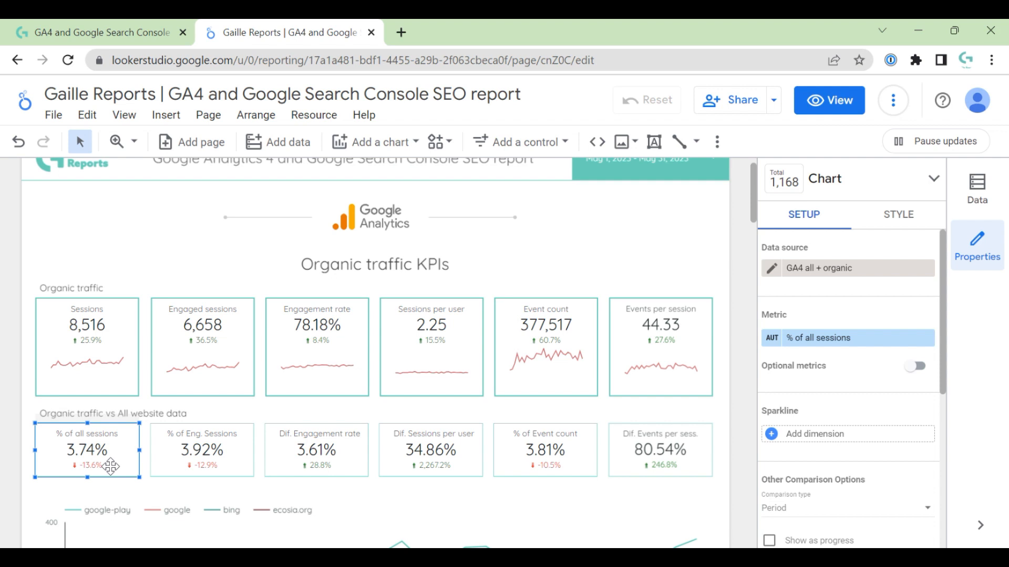
pyautogui.moveTo(186, 499)
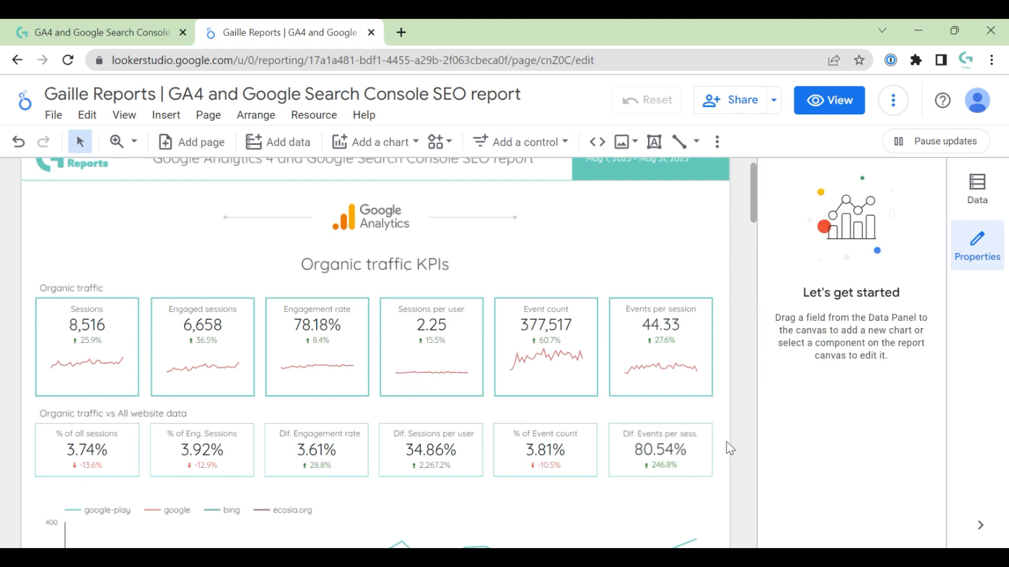
pyautogui.scroll(-3)
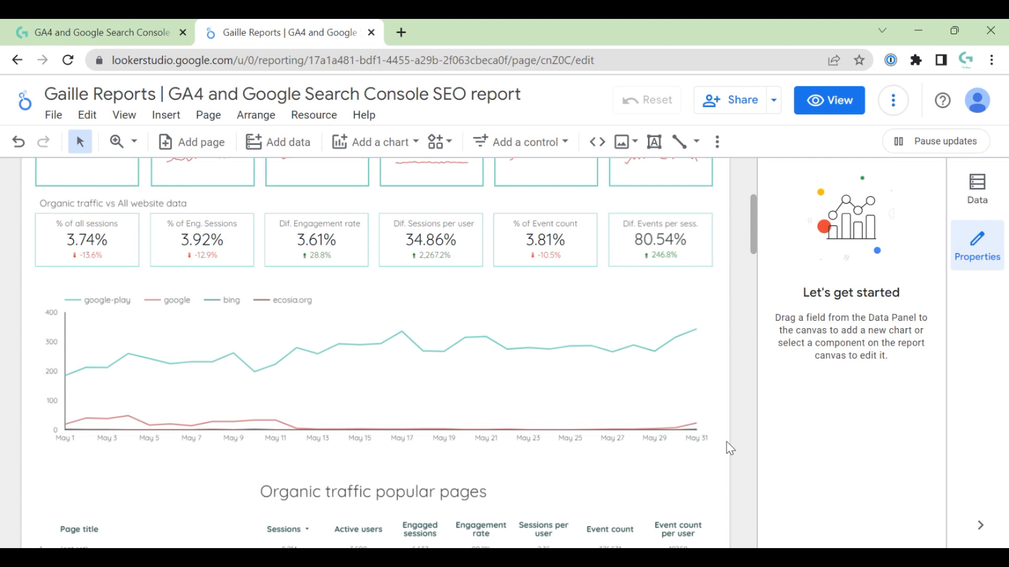
pyautogui.click(373, 367)
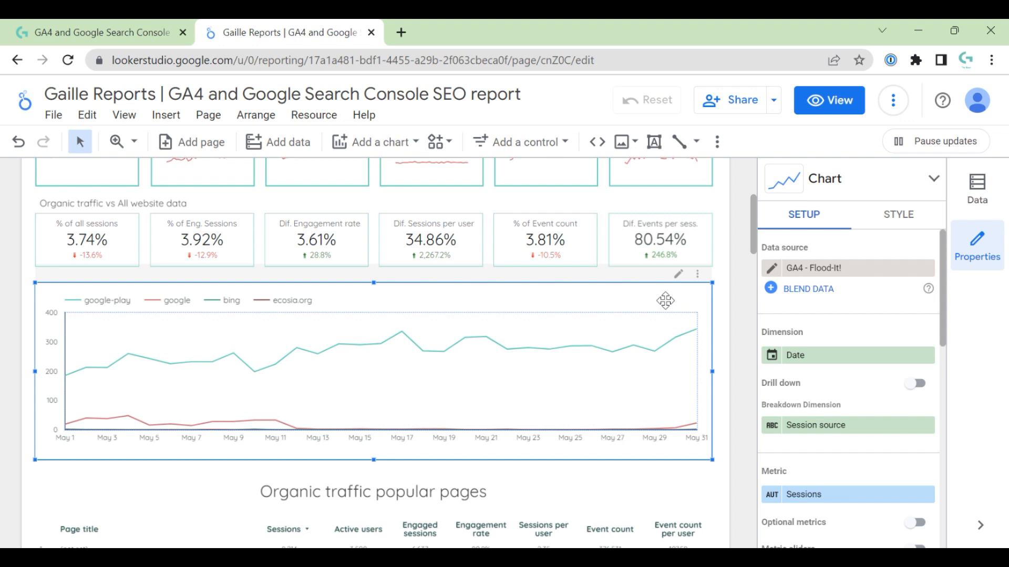
pyautogui.moveTo(117, 296)
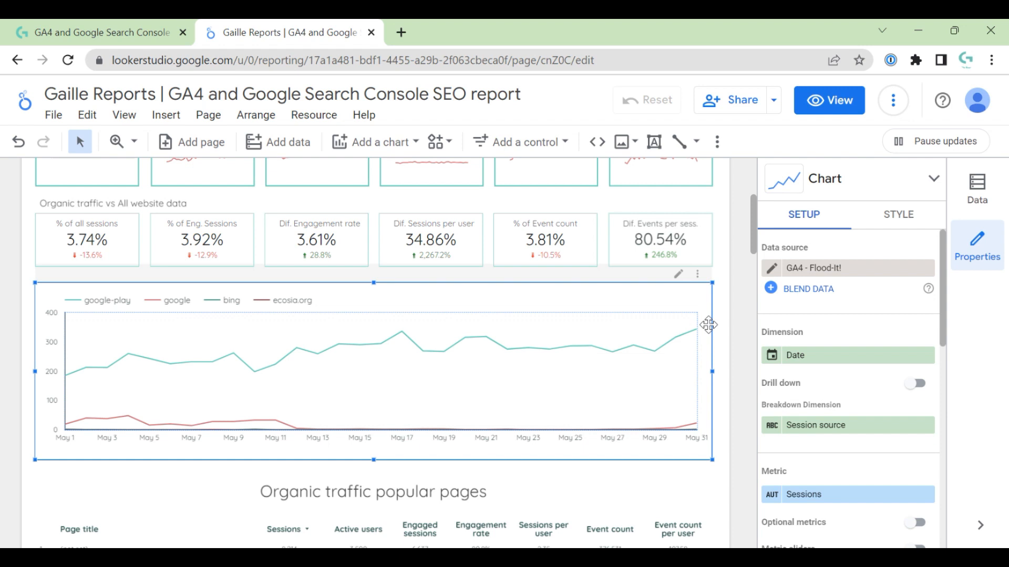
pyautogui.moveTo(734, 336)
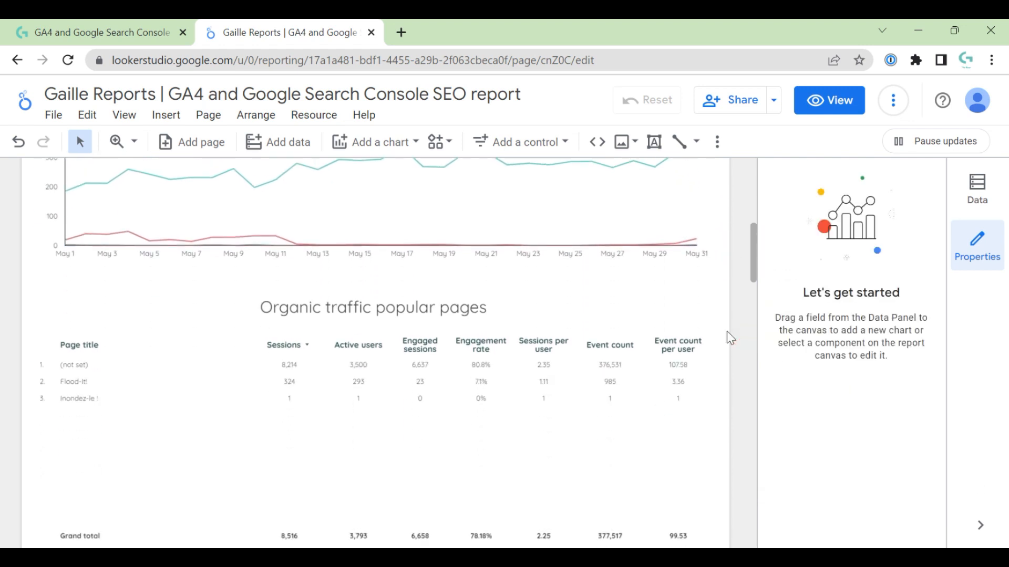
pyautogui.scroll(-3)
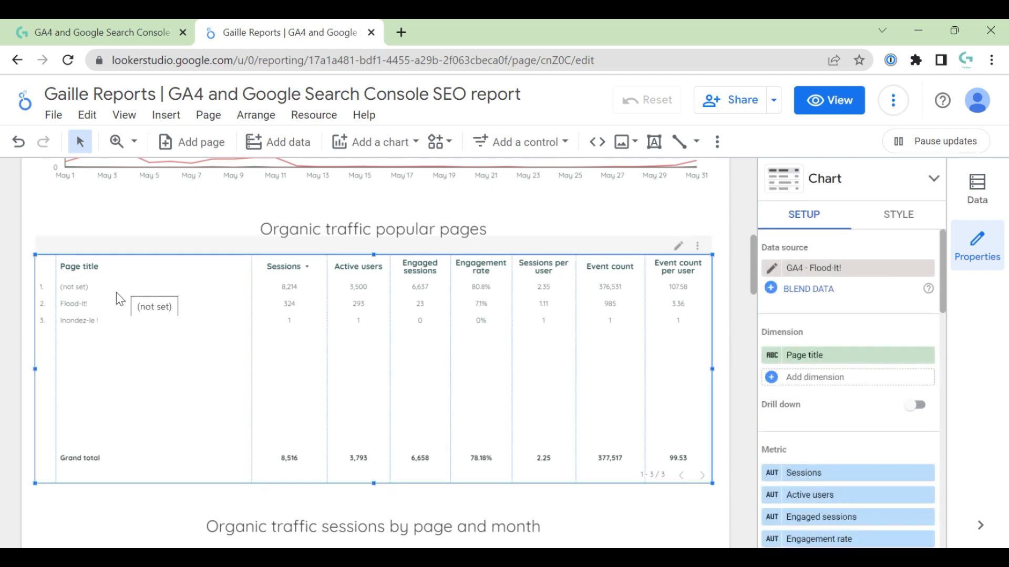
pyautogui.moveTo(745, 370)
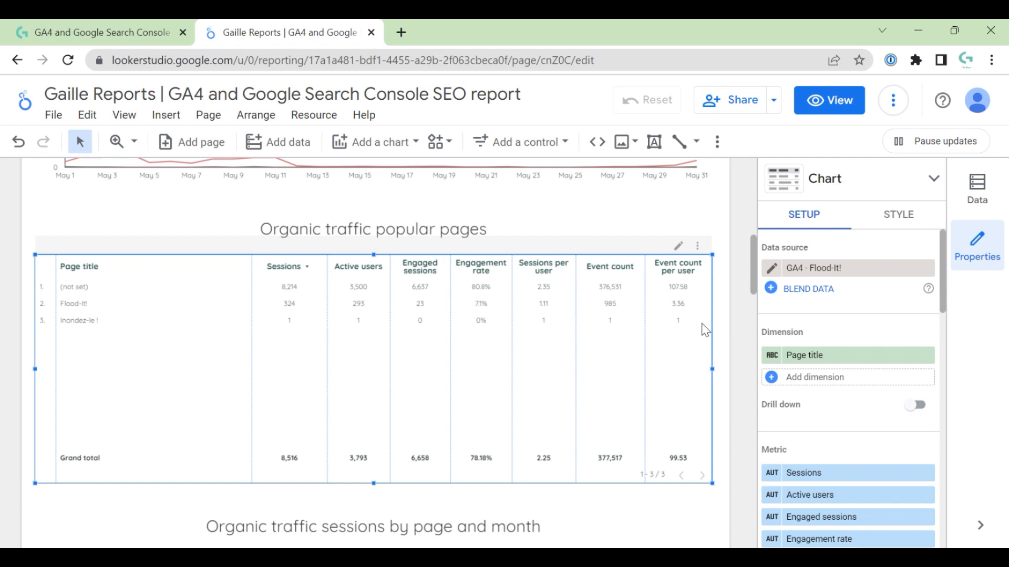
pyautogui.moveTo(113, 329)
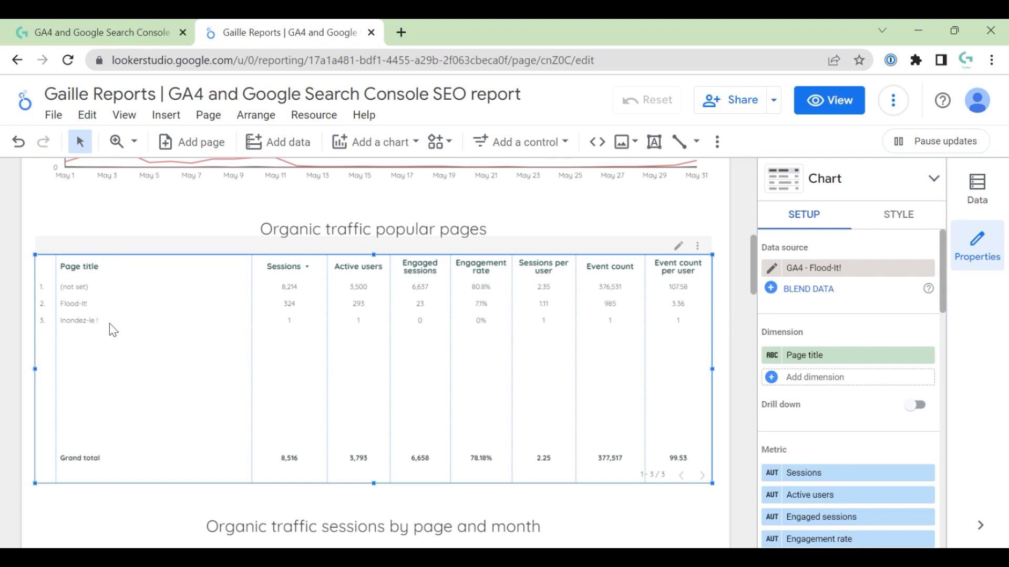
pyautogui.moveTo(125, 296)
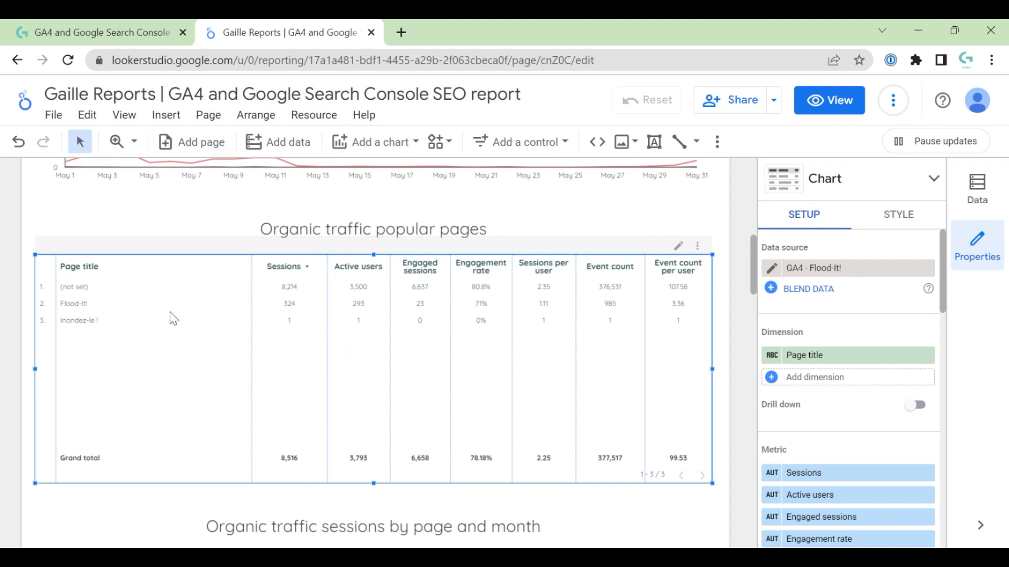
pyautogui.moveTo(746, 375)
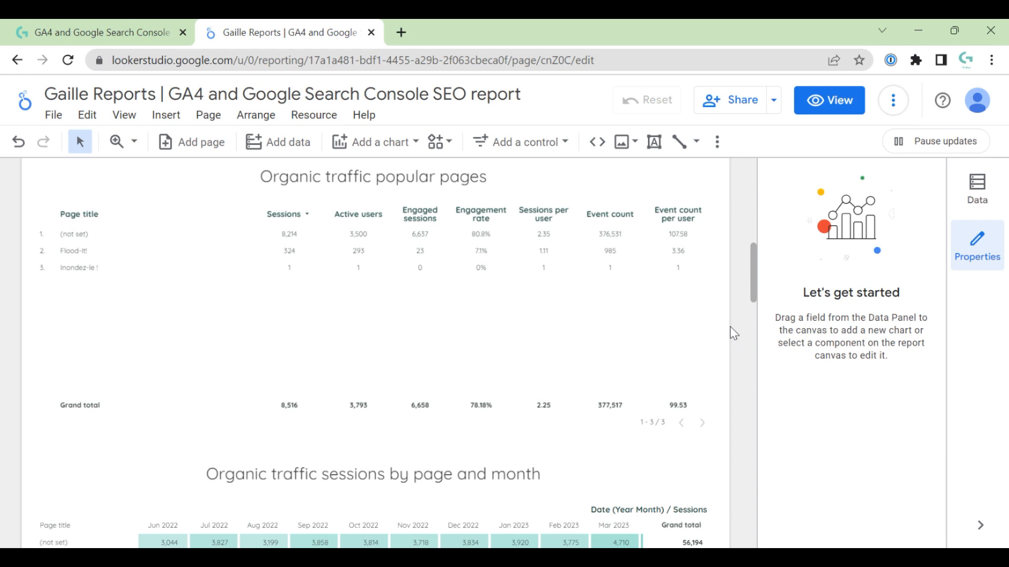
pyautogui.scroll(-3)
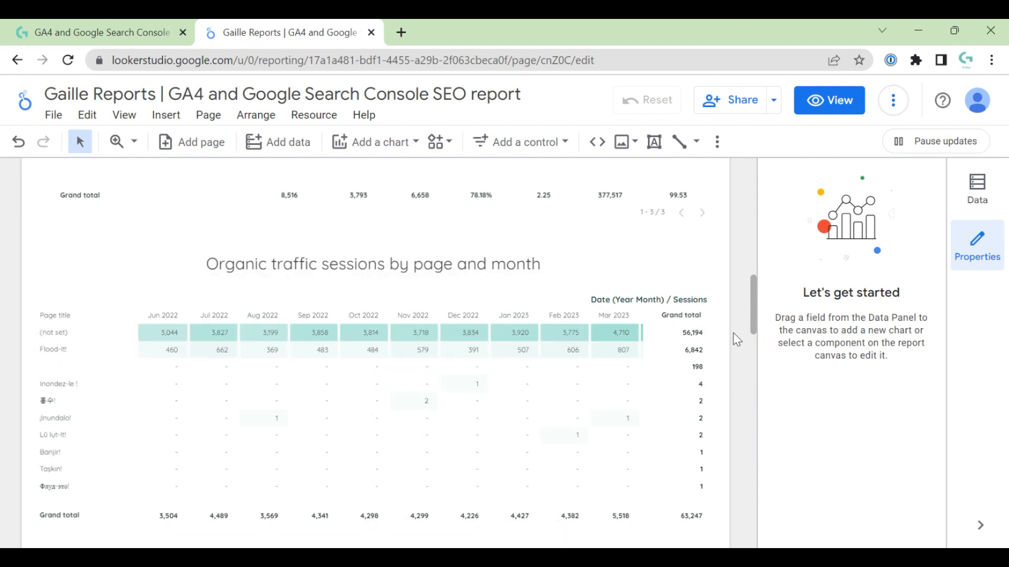
# Step: Return to view mode and scroll the sessions-by-page-and-month table right to Apr–Jun 2023
pyautogui.click(829, 100)
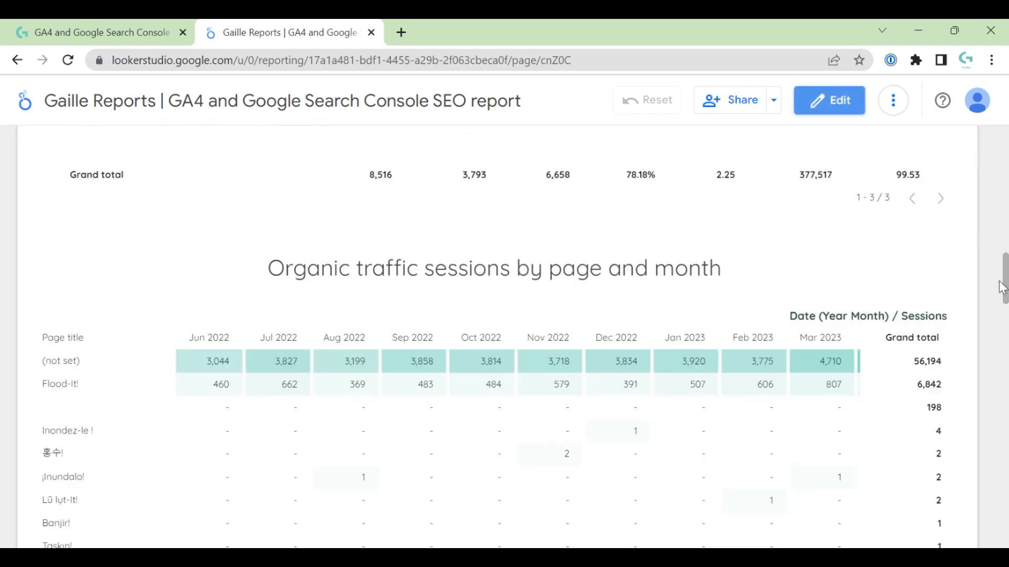
pyautogui.scroll(-3)
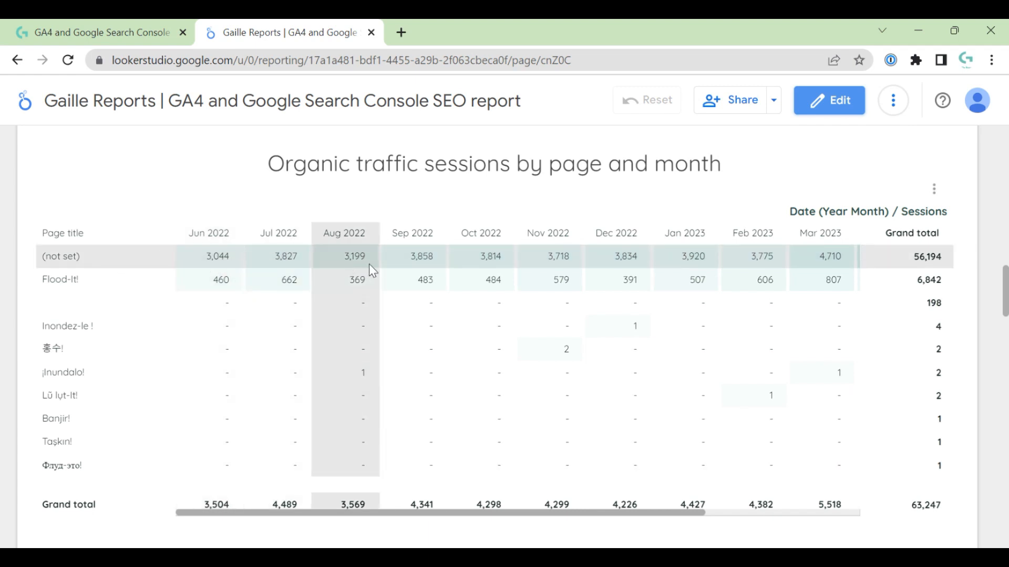
pyautogui.moveTo(837, 264)
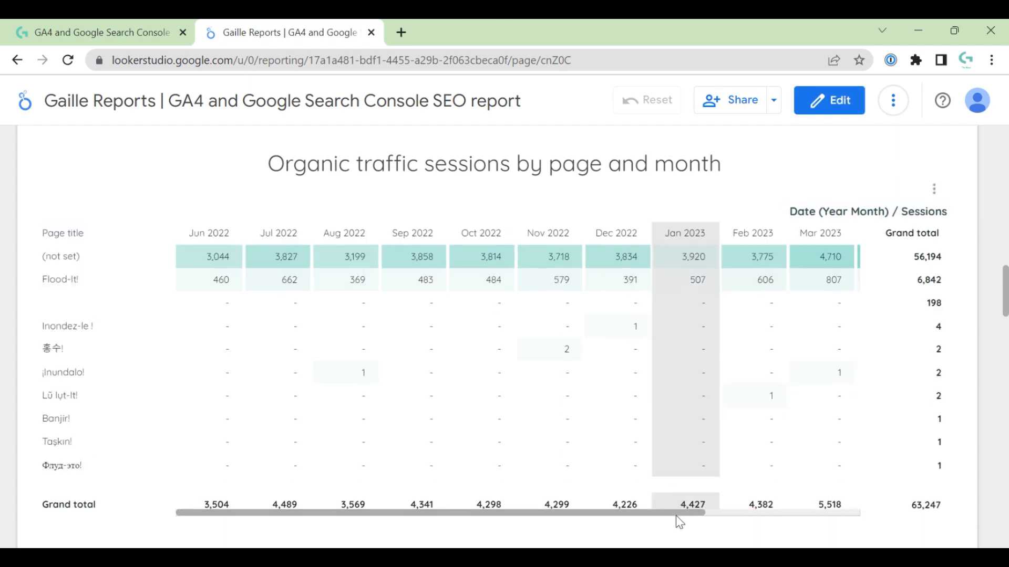
pyautogui.moveTo(679, 513); pyautogui.dragTo(732, 512)
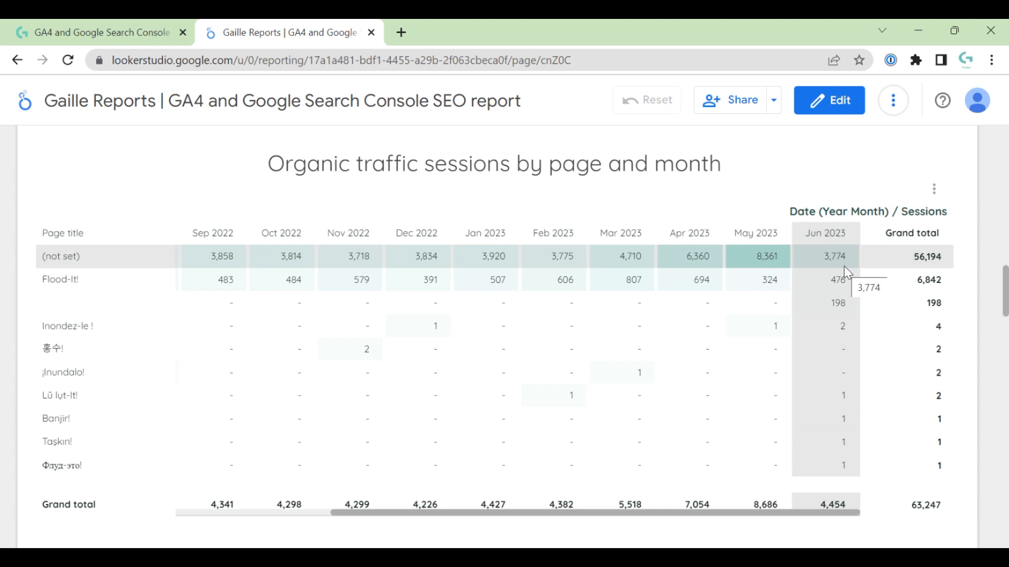
pyautogui.moveTo(825, 272)
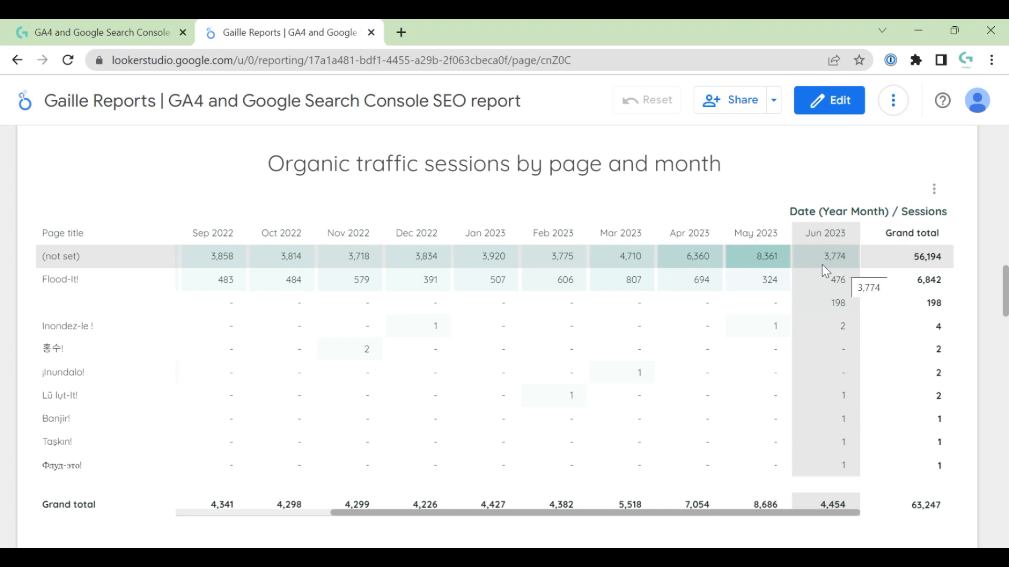
pyautogui.moveTo(629, 270)
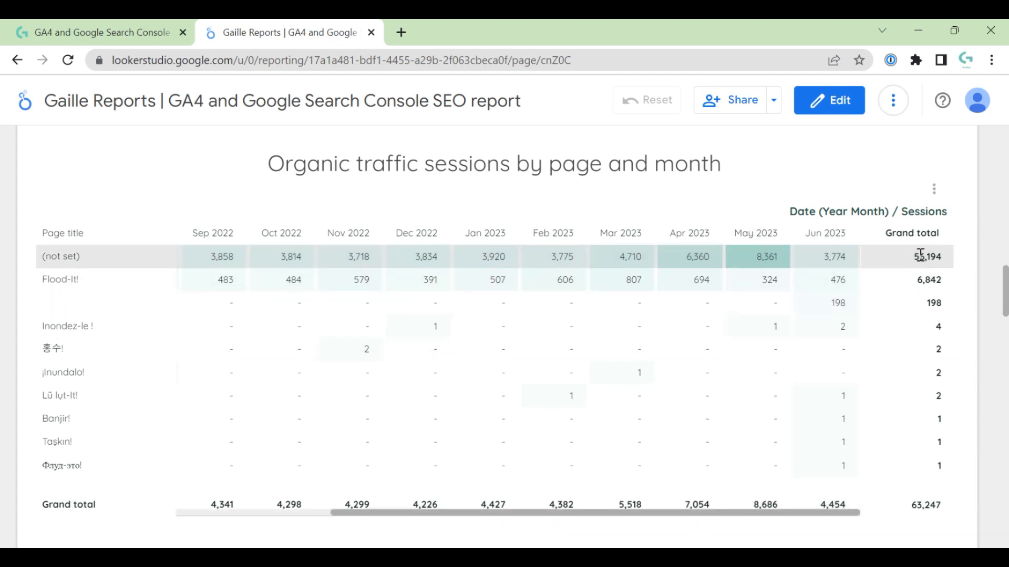
pyautogui.moveTo(928, 279)
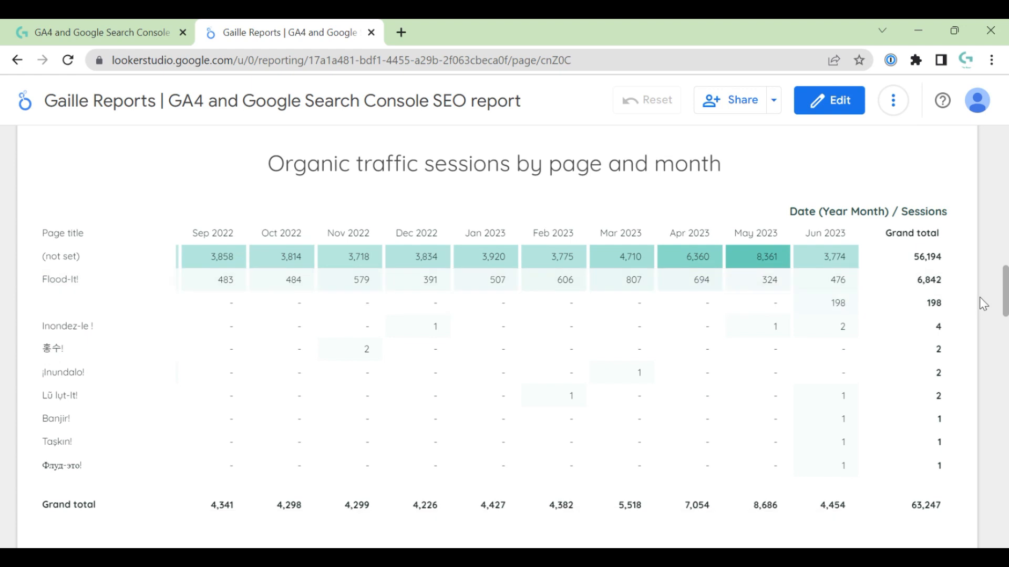
# Step: Scroll down to the Google Search Console Overview scorecards and impressions vs average position chart
pyautogui.scroll(-3)
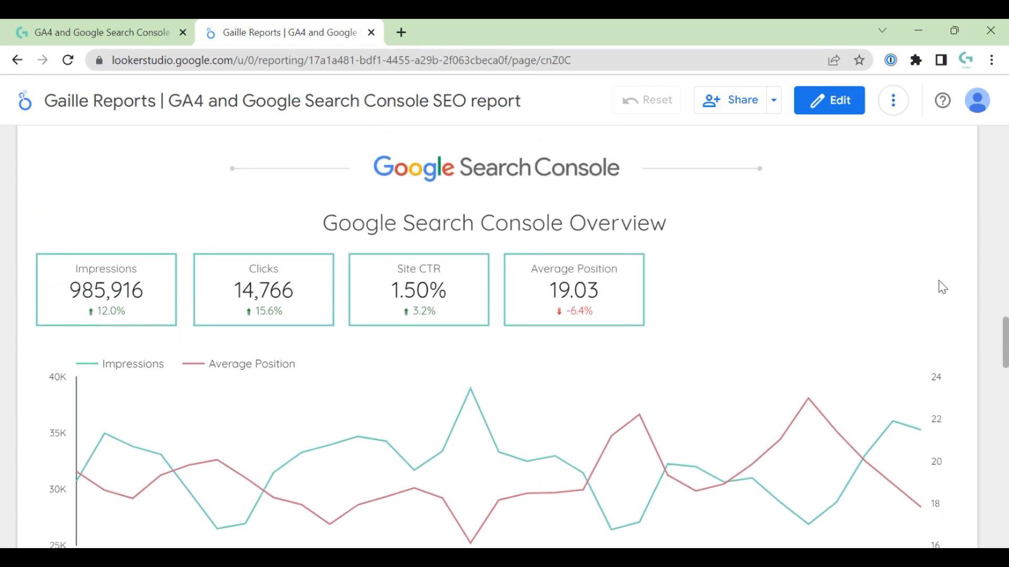
pyautogui.moveTo(955, 169)
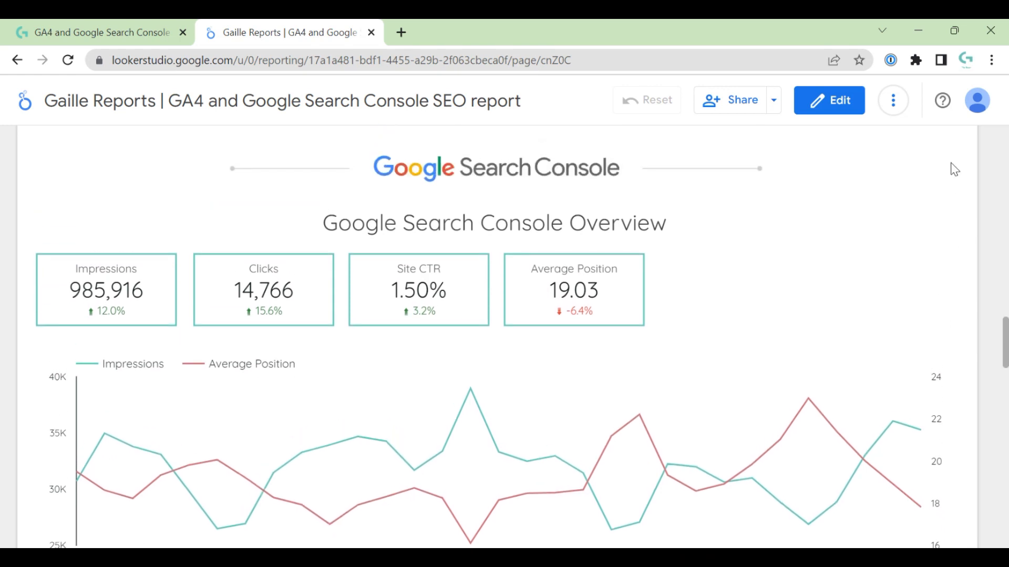
pyautogui.moveTo(915, 147)
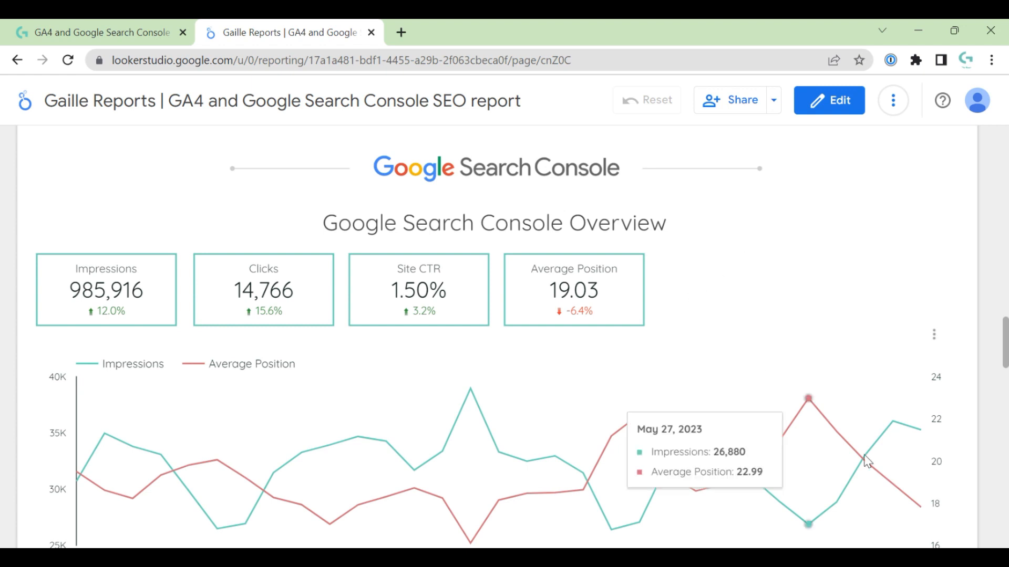
pyautogui.moveTo(777, 278)
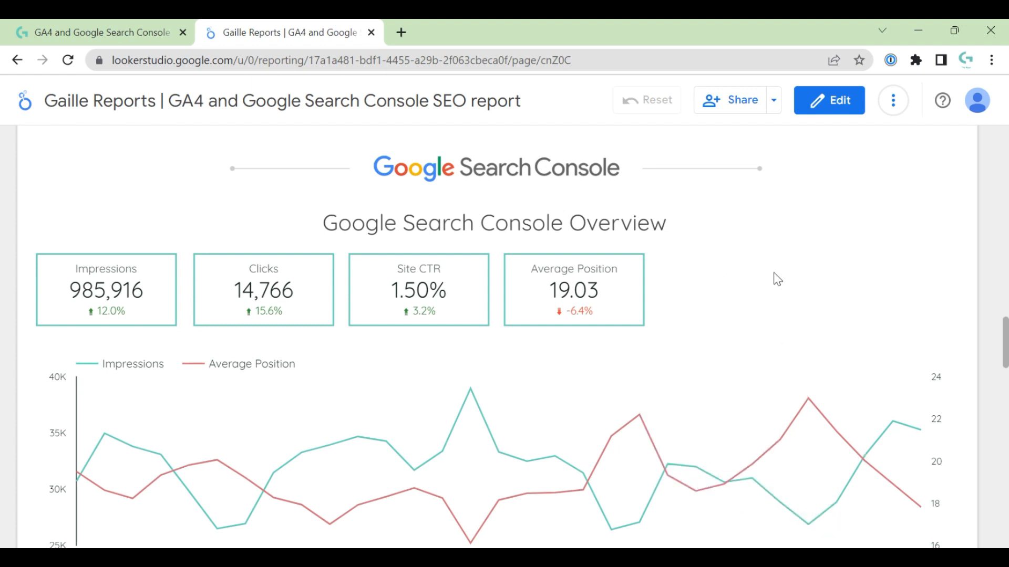
pyautogui.moveTo(915, 282)
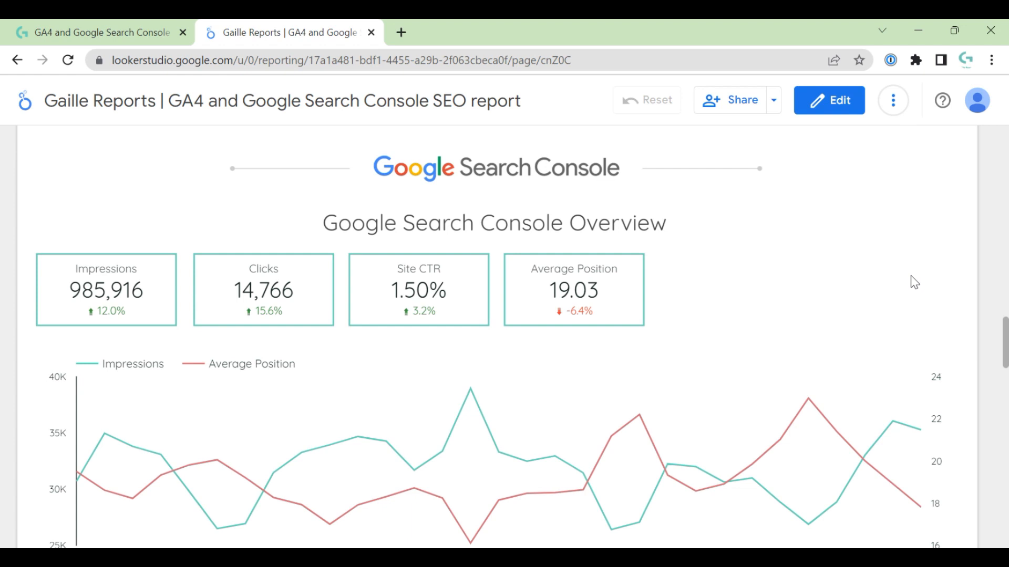
pyautogui.moveTo(585, 250)
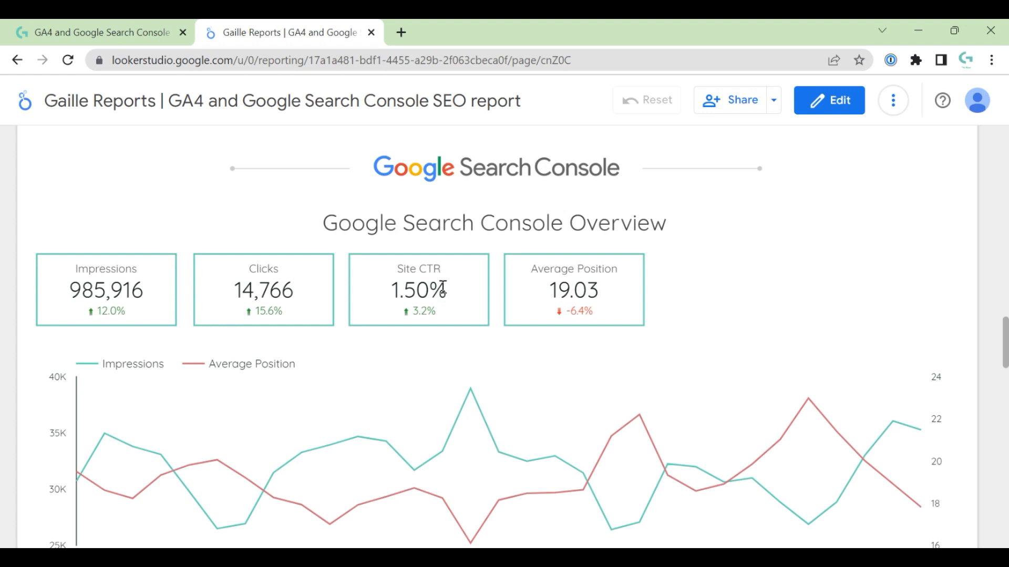
pyautogui.scroll(-3)
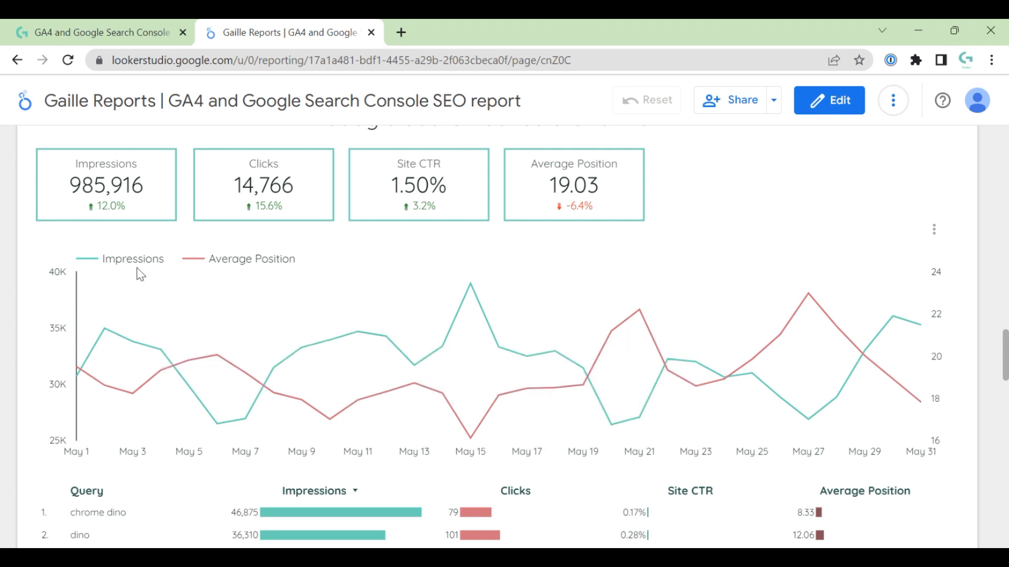
pyautogui.moveTo(965, 340)
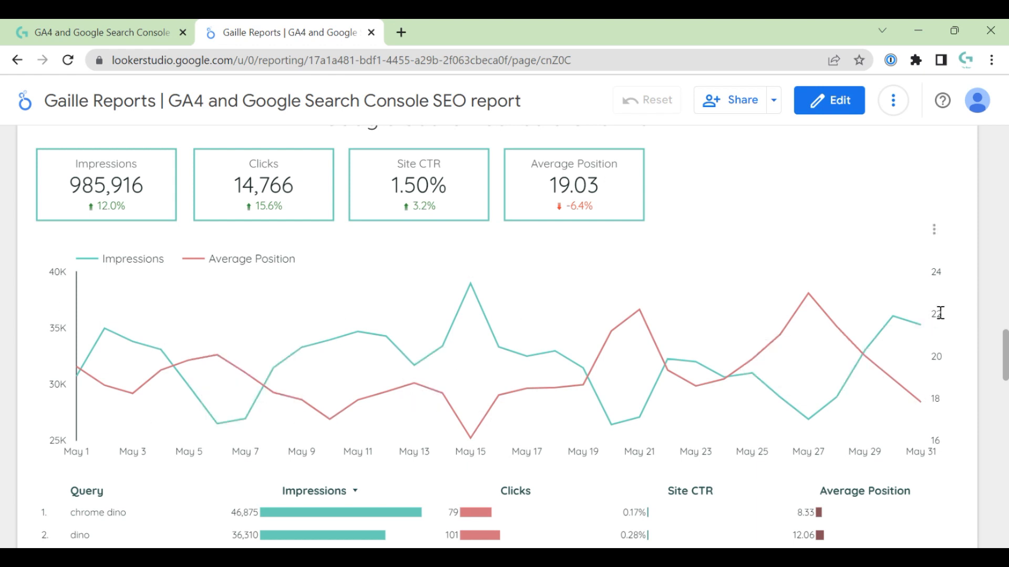
pyautogui.moveTo(955, 314)
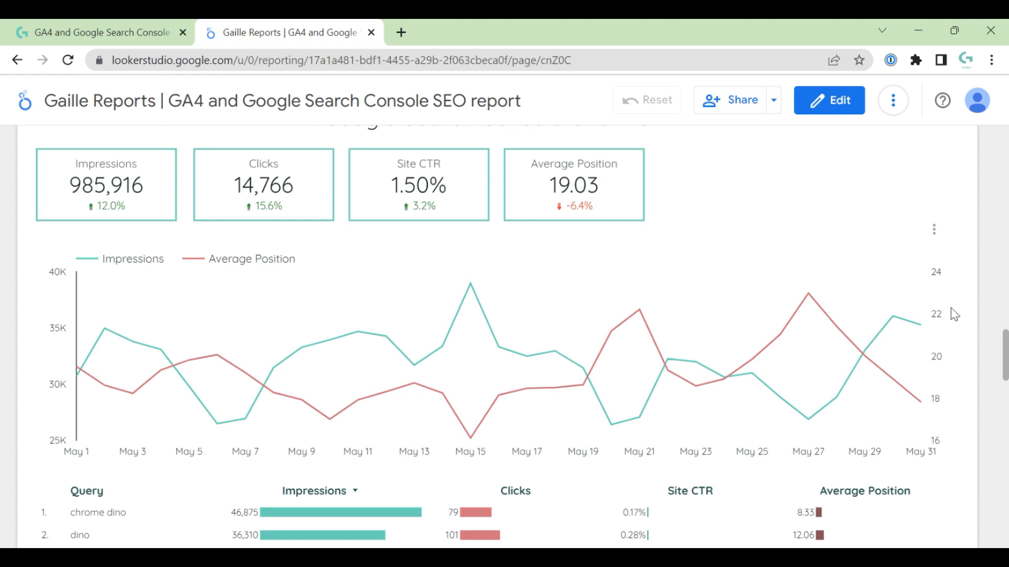
# Step: Sort the search query table by Site CTR, highest first
pyautogui.scroll(-3)
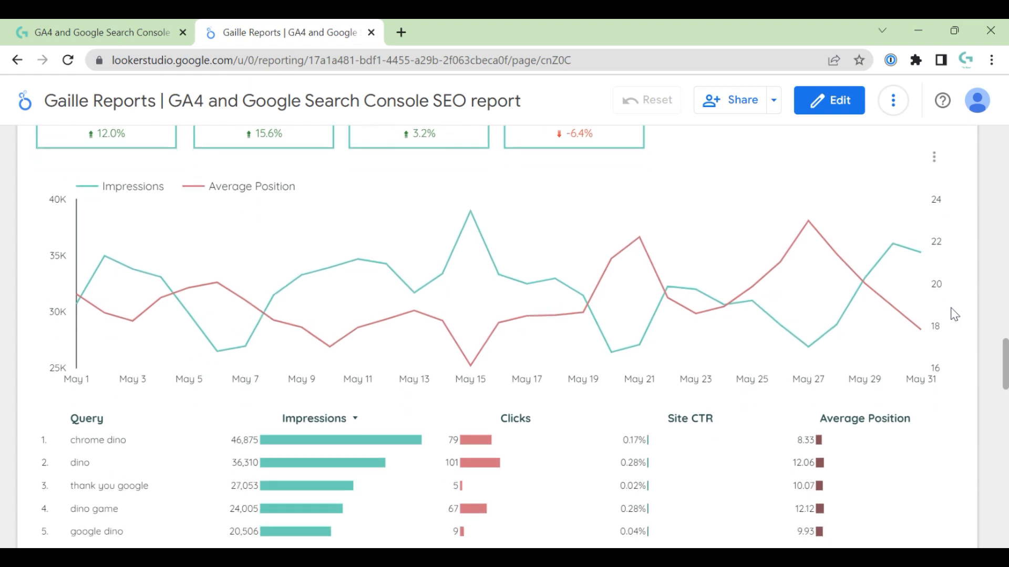
pyautogui.scroll(-3)
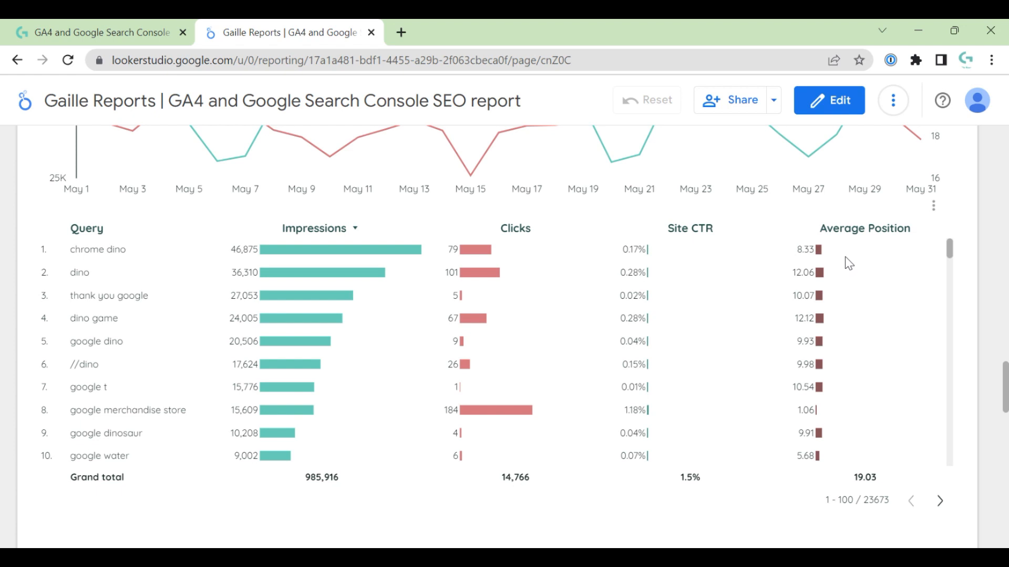
pyautogui.moveTo(675, 259)
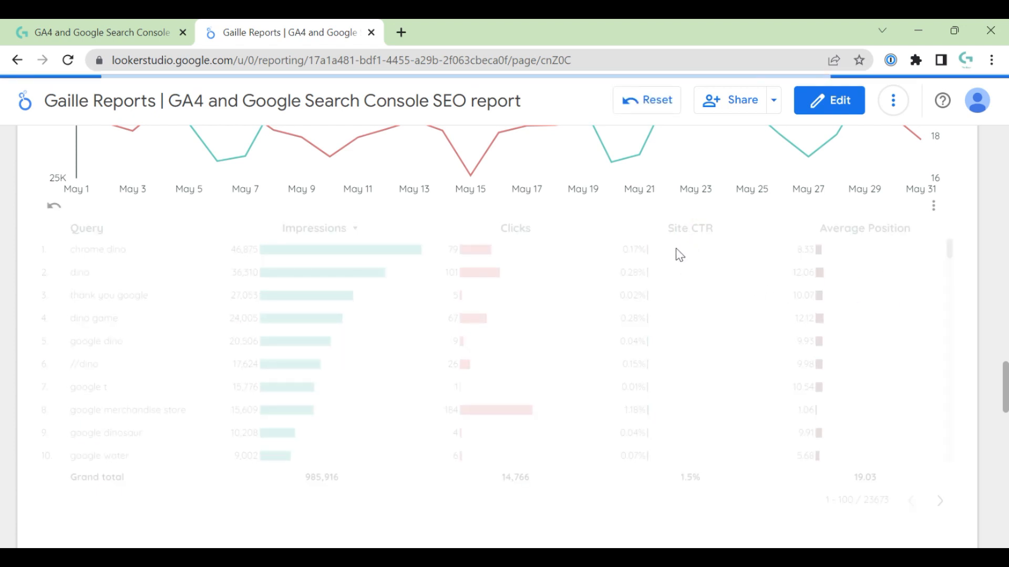
pyautogui.click(690, 227)
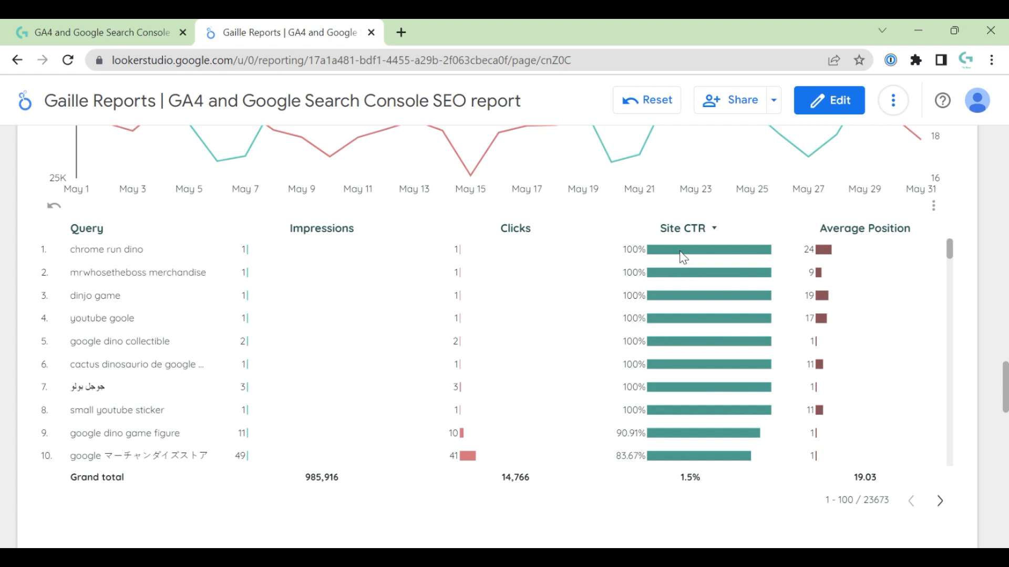
pyautogui.moveTo(300, 267)
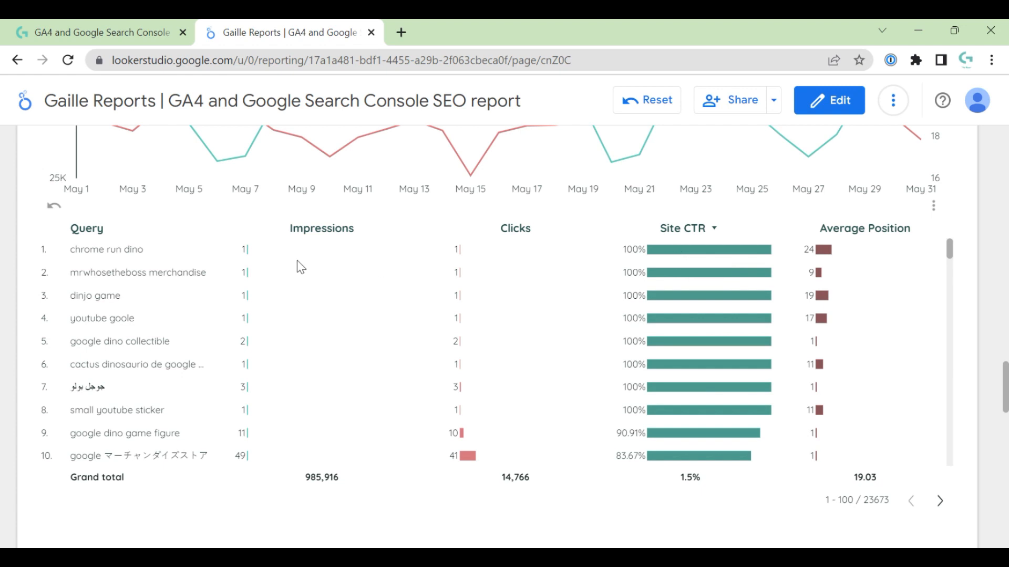
pyautogui.moveTo(166, 266)
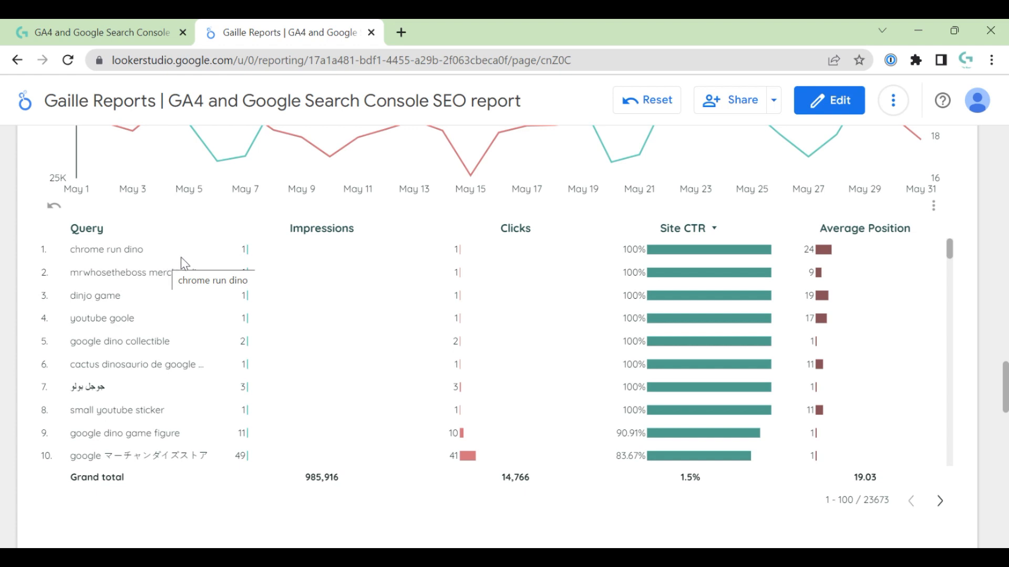
pyautogui.moveTo(686, 254)
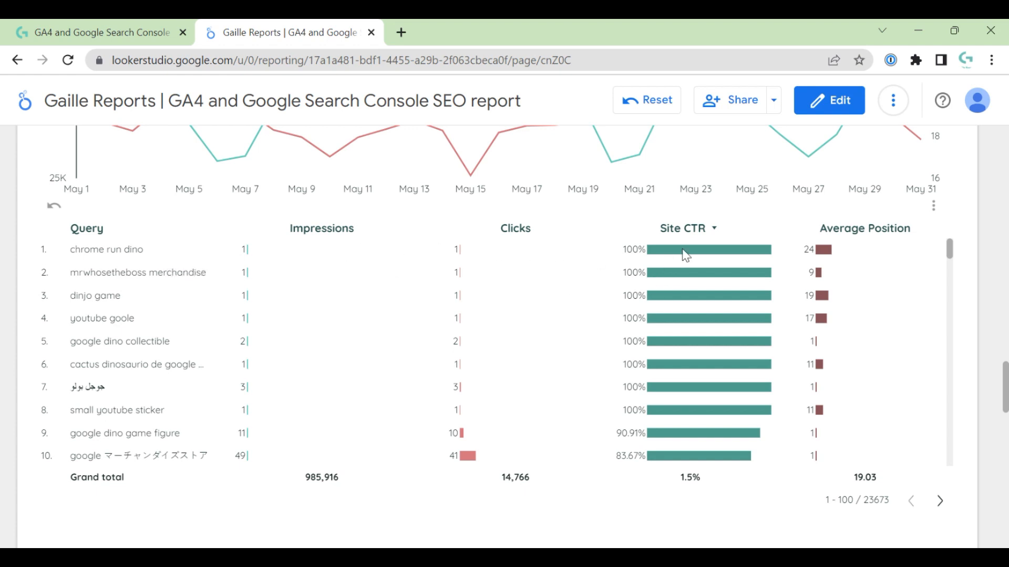
# Step: Scroll down to the Google Search Console Device Overview with desktop, mobile and tablet splits
pyautogui.scroll(-3)
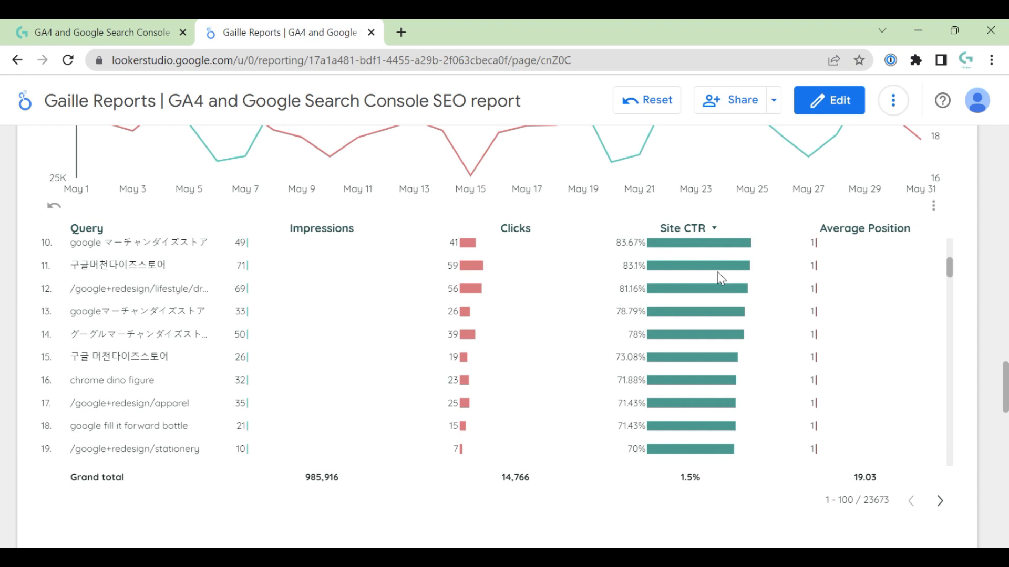
pyautogui.scroll(-3)
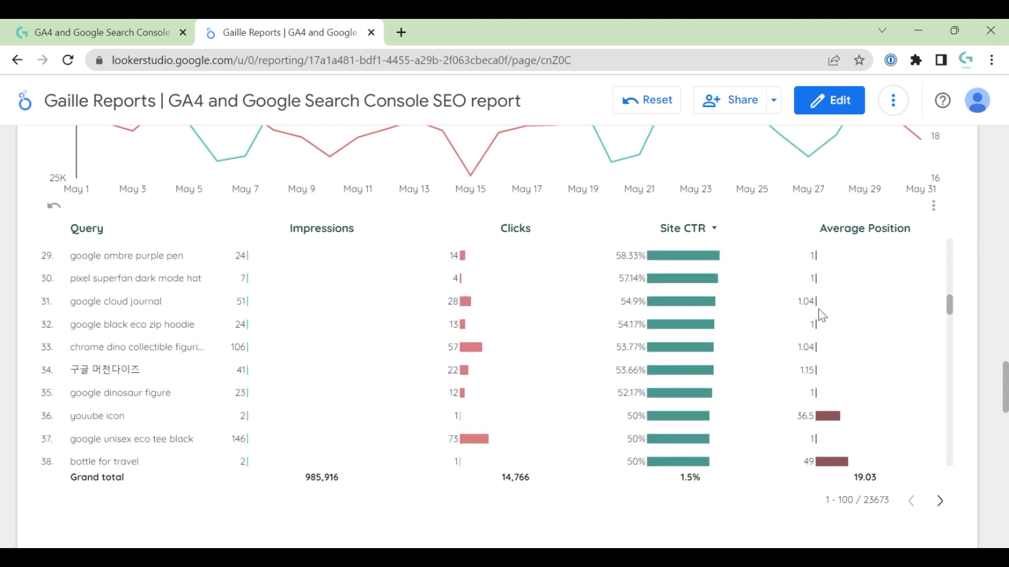
pyautogui.scroll(-3)
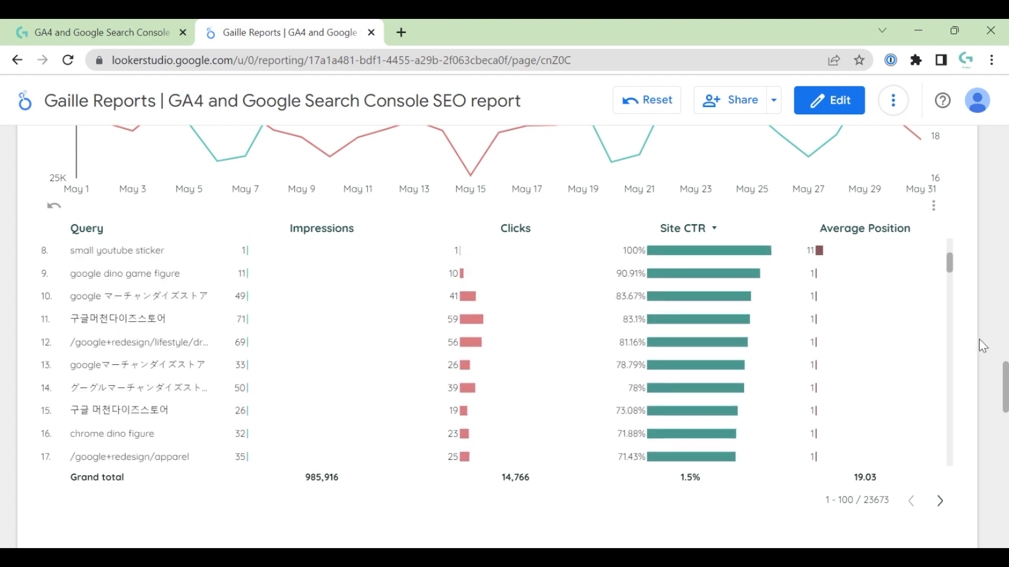
pyautogui.scroll(-3)
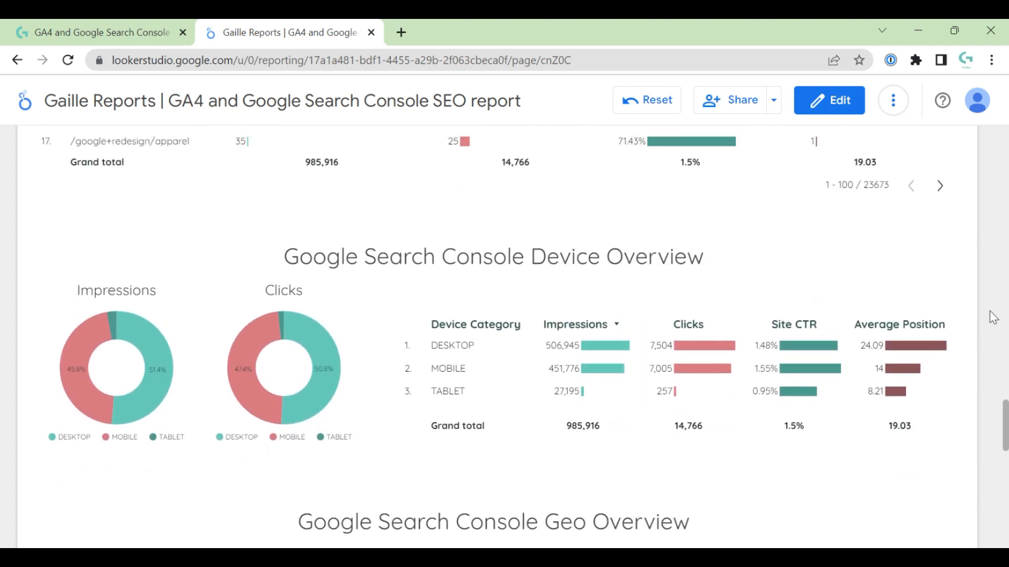
pyautogui.moveTo(375, 240)
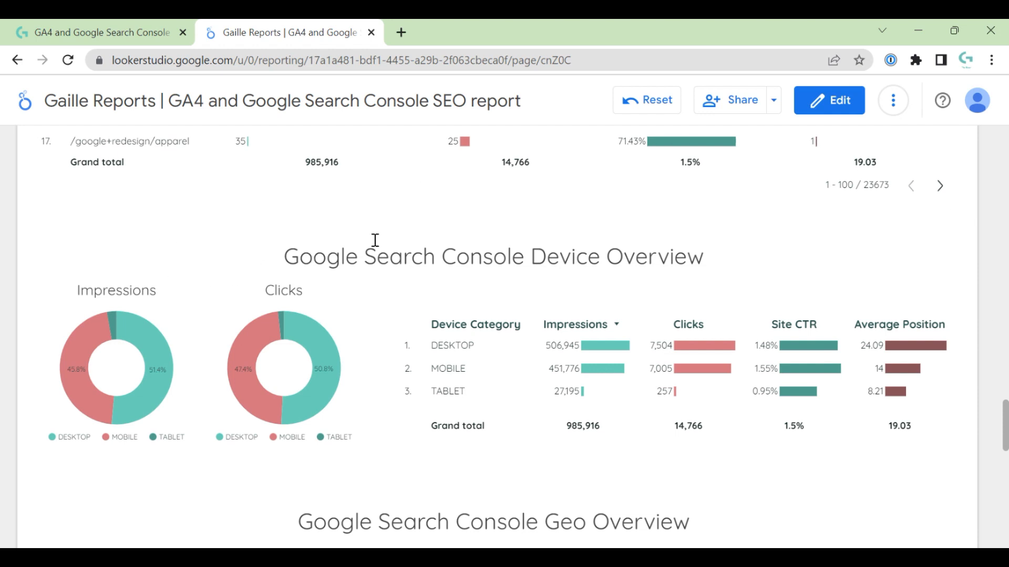
pyautogui.moveTo(359, 240)
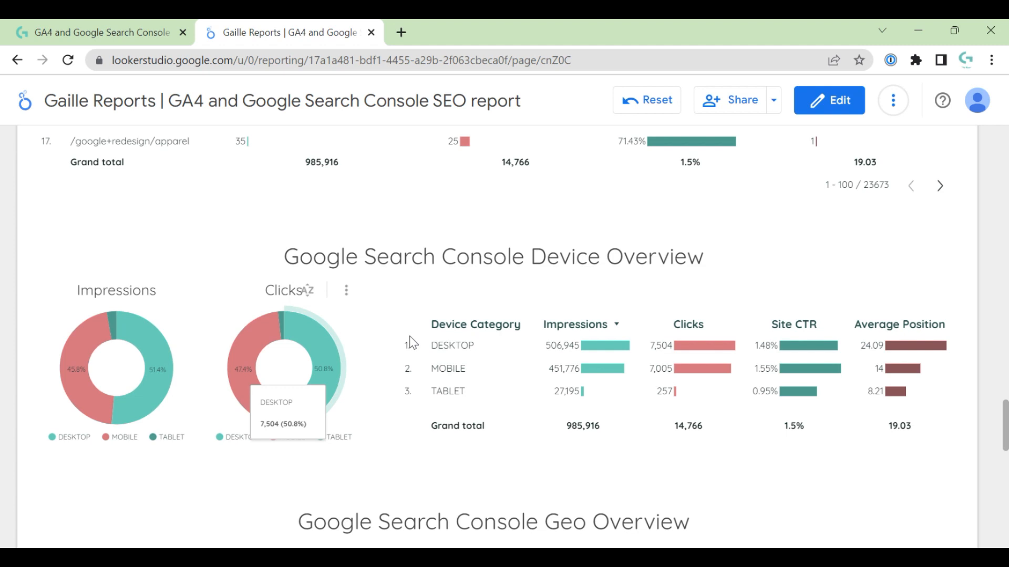
pyautogui.moveTo(970, 340)
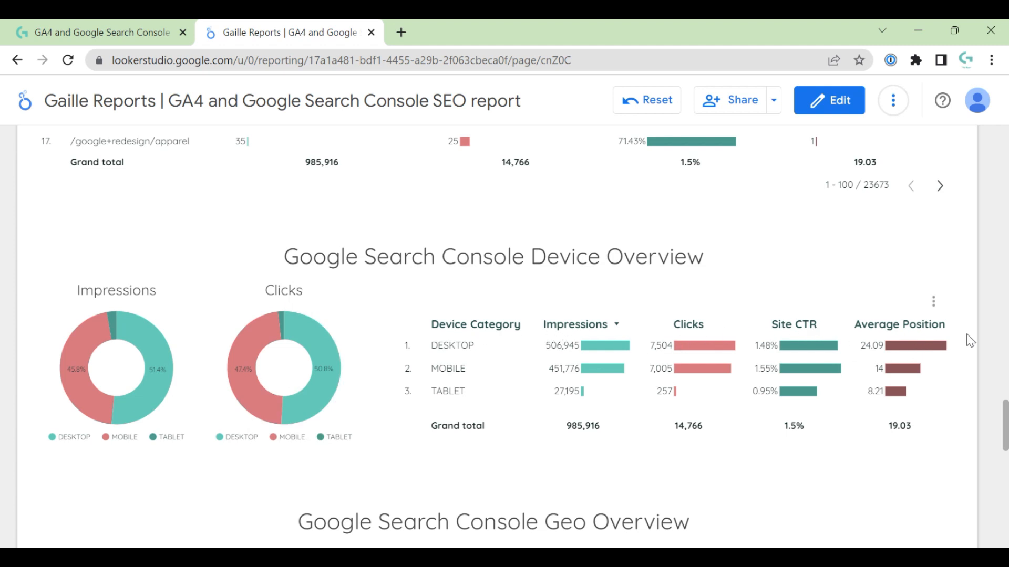
# Step: Scroll down to the Geo Overview ranking countries by impressions beside a world map
pyautogui.scroll(-3)
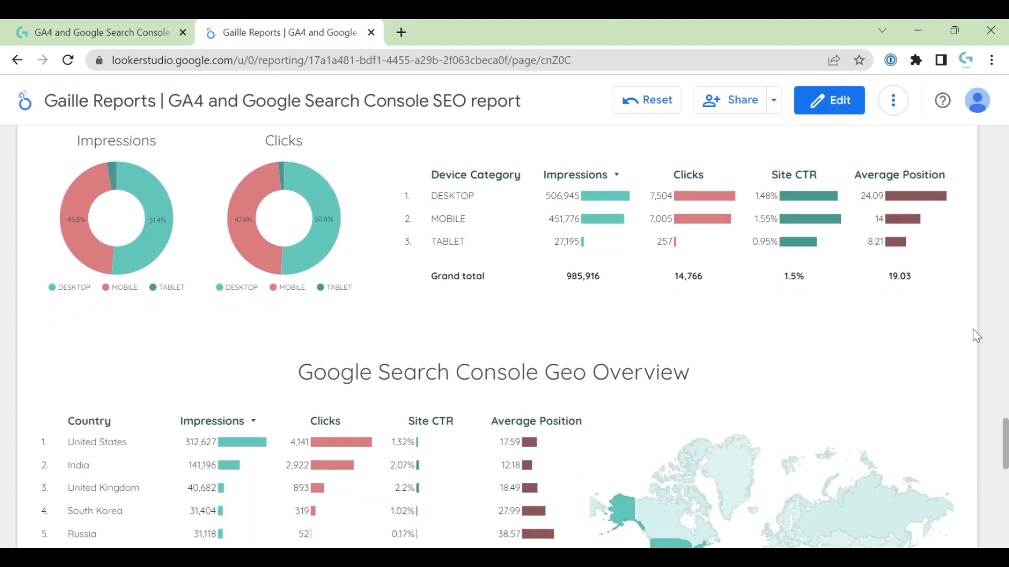
pyautogui.scroll(-3)
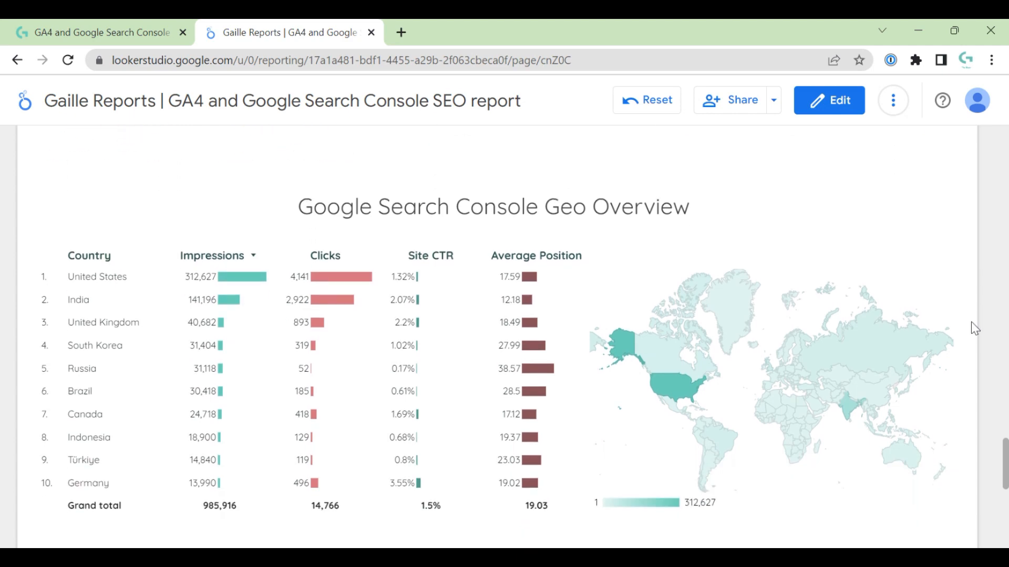
pyautogui.scroll(-3)
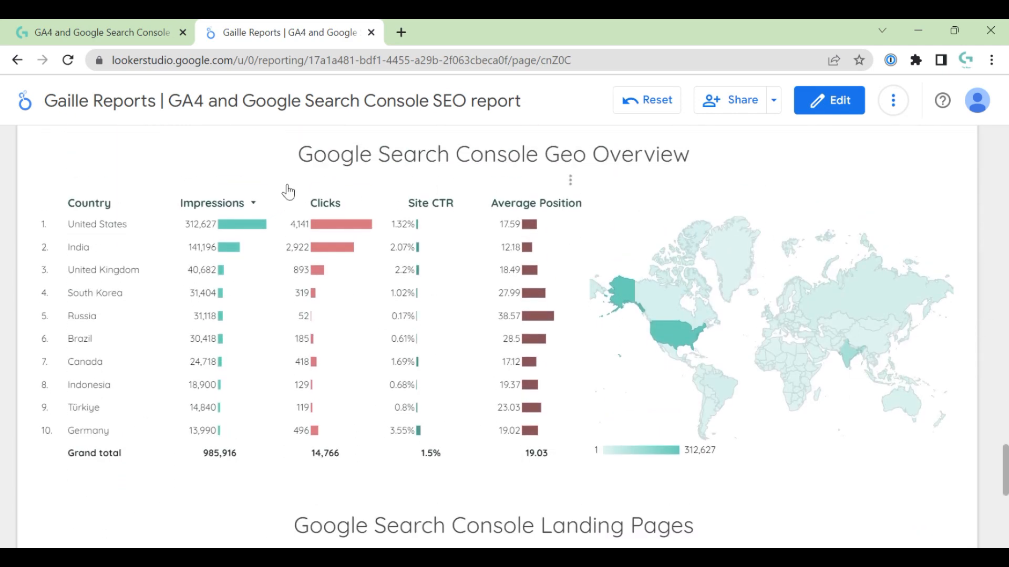
pyautogui.moveTo(796, 222)
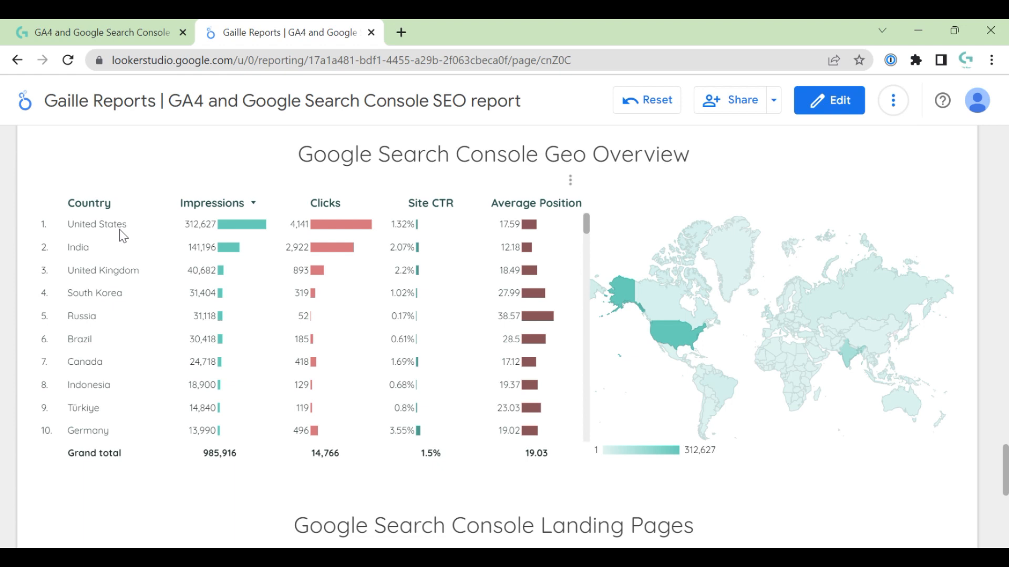
pyautogui.moveTo(899, 186)
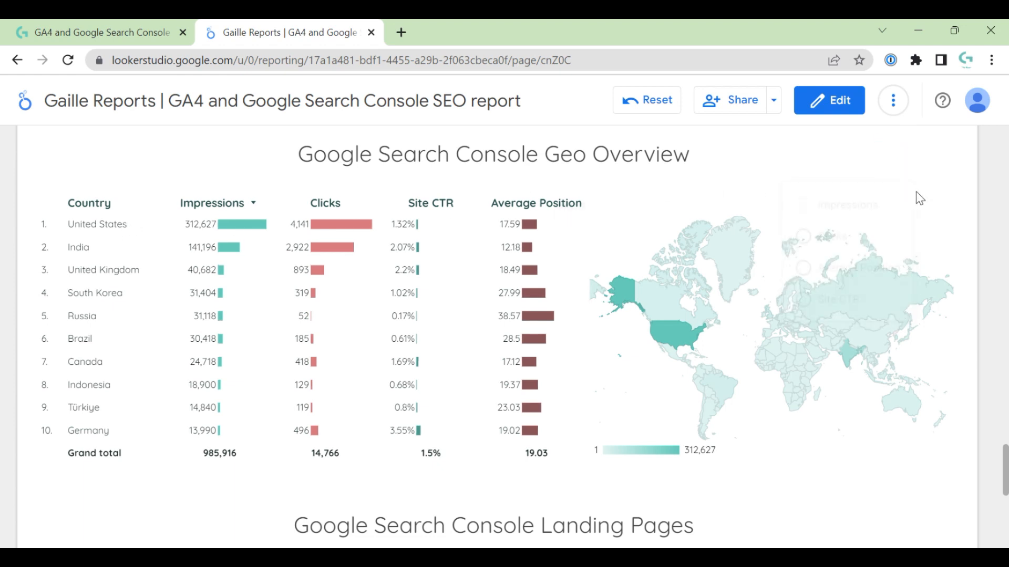
# Step: Switch the country map's metric to Site CTR, then bring the Landing Pages table into view
pyautogui.click(909, 180)
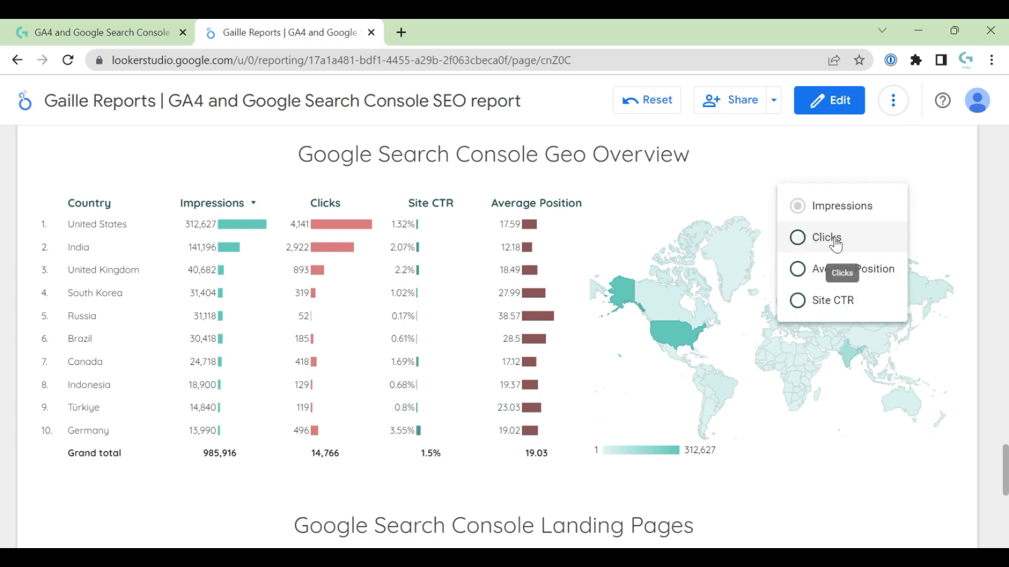
pyautogui.click(825, 237)
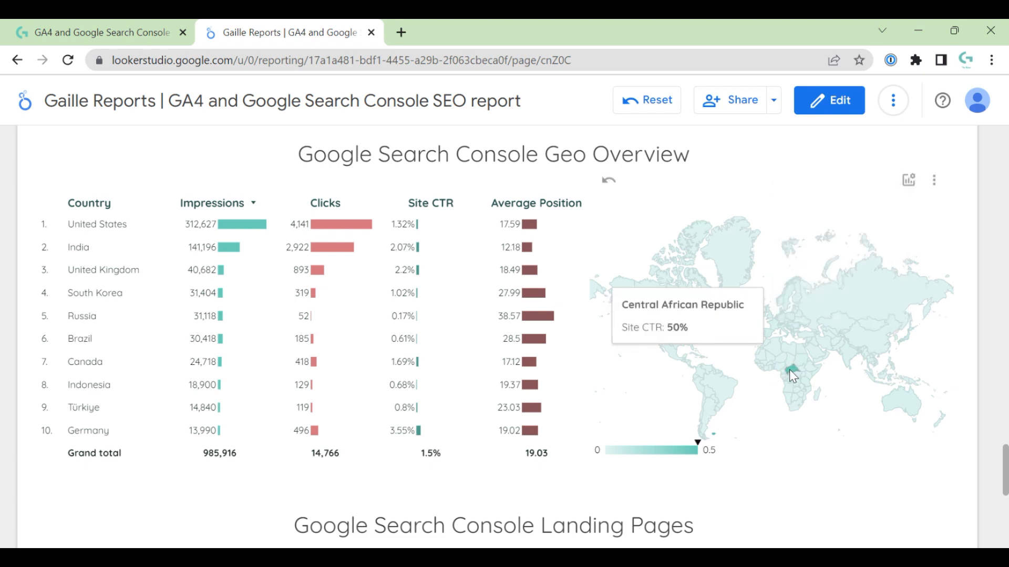
pyautogui.moveTo(796, 376)
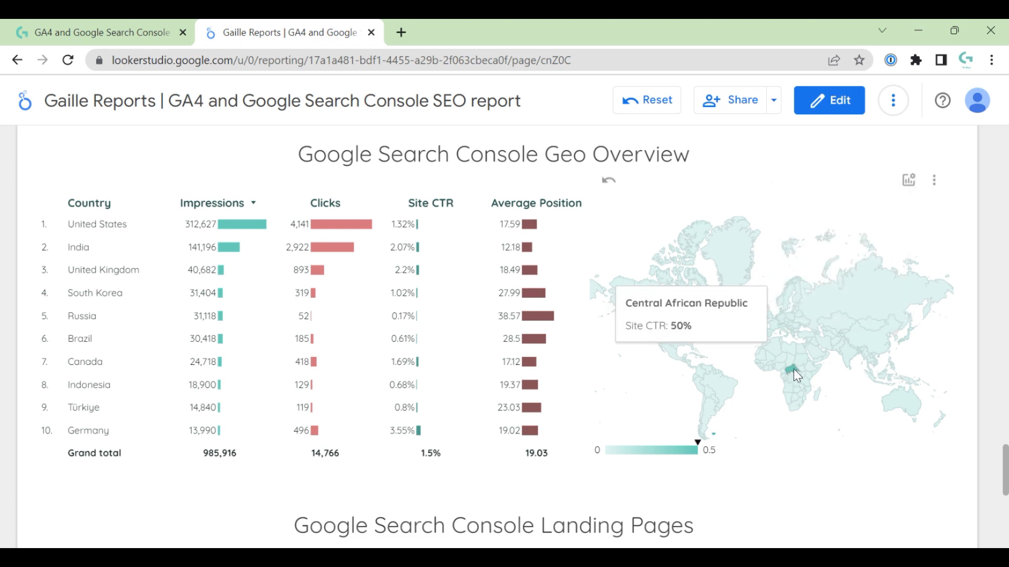
pyautogui.moveTo(910, 195)
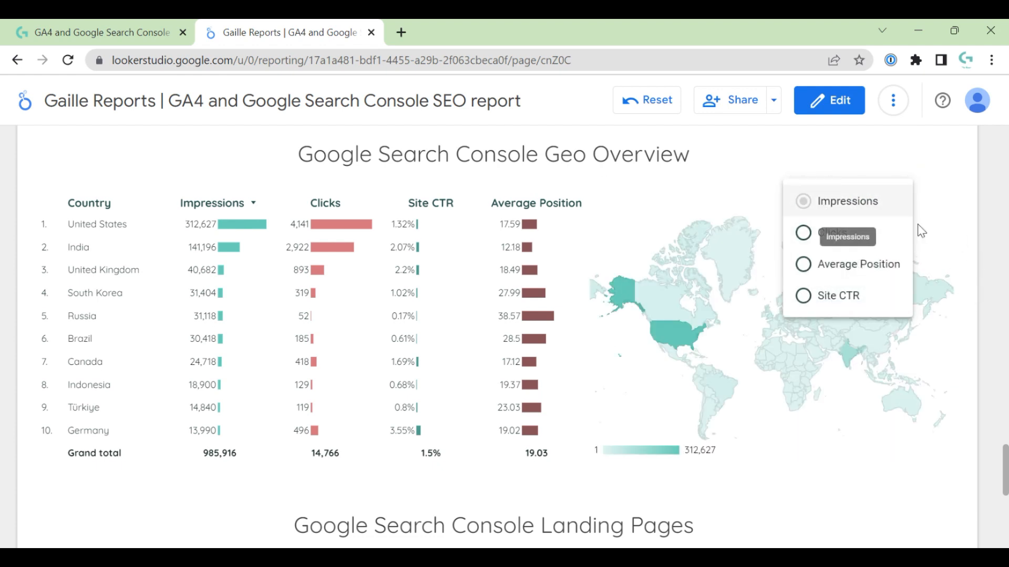
pyautogui.scroll(-3)
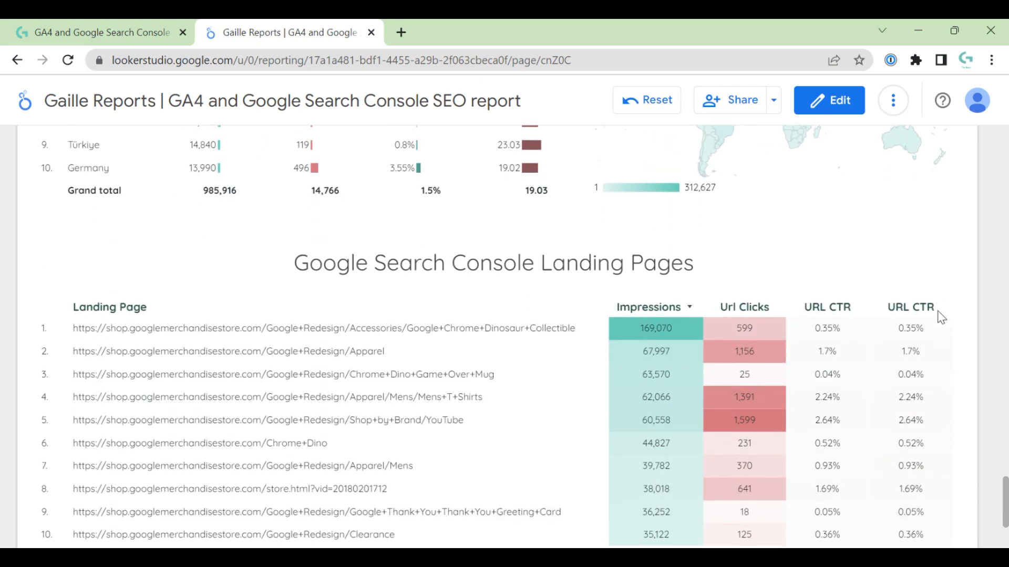
pyautogui.scroll(-3)
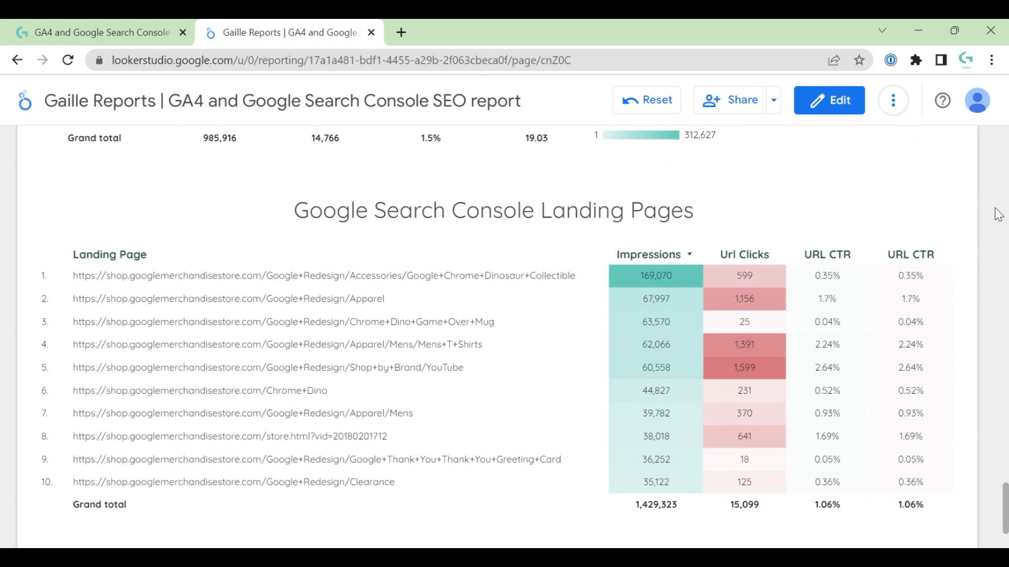
pyautogui.moveTo(799, 196)
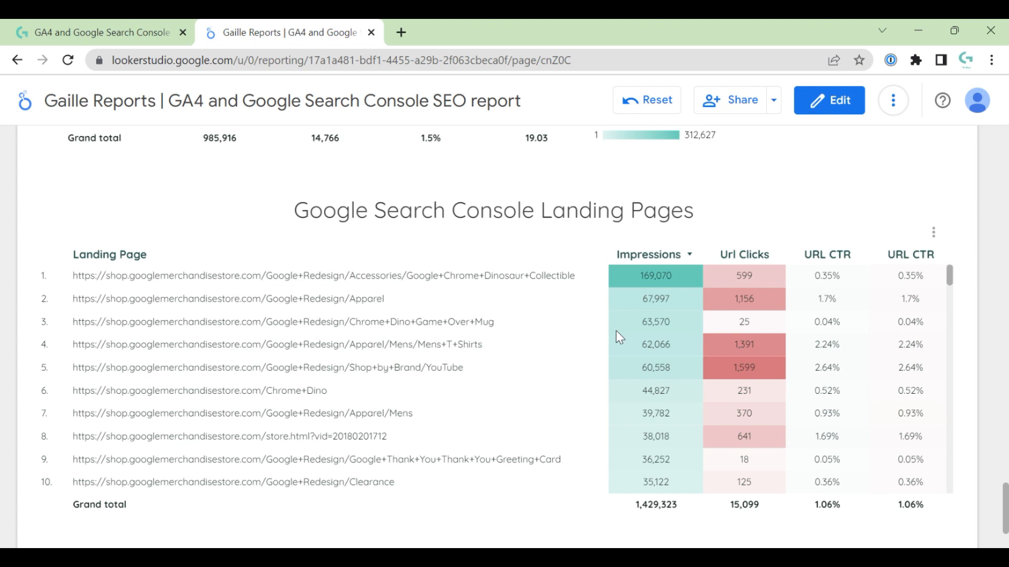
pyautogui.moveTo(578, 306)
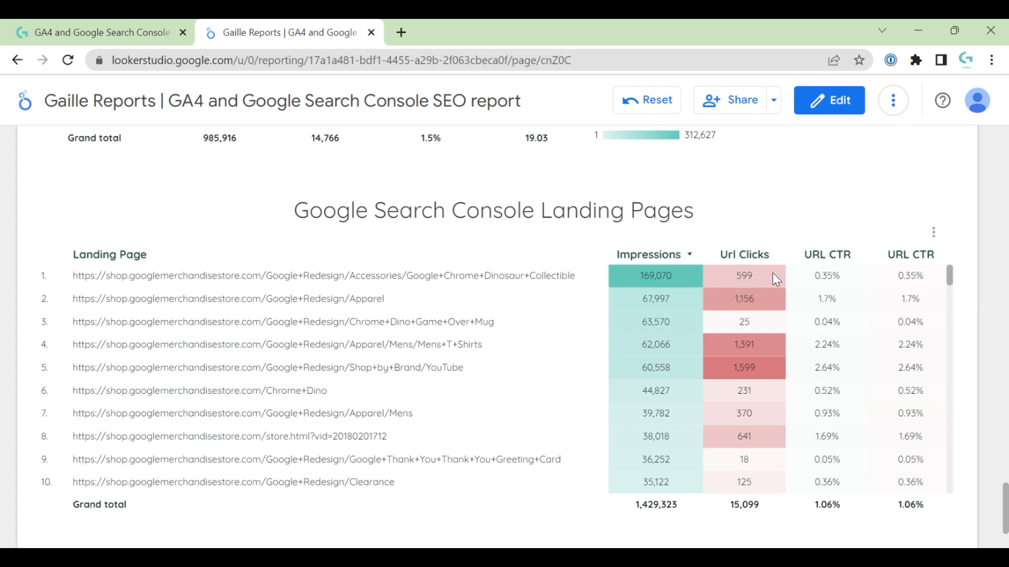
pyautogui.moveTo(981, 282)
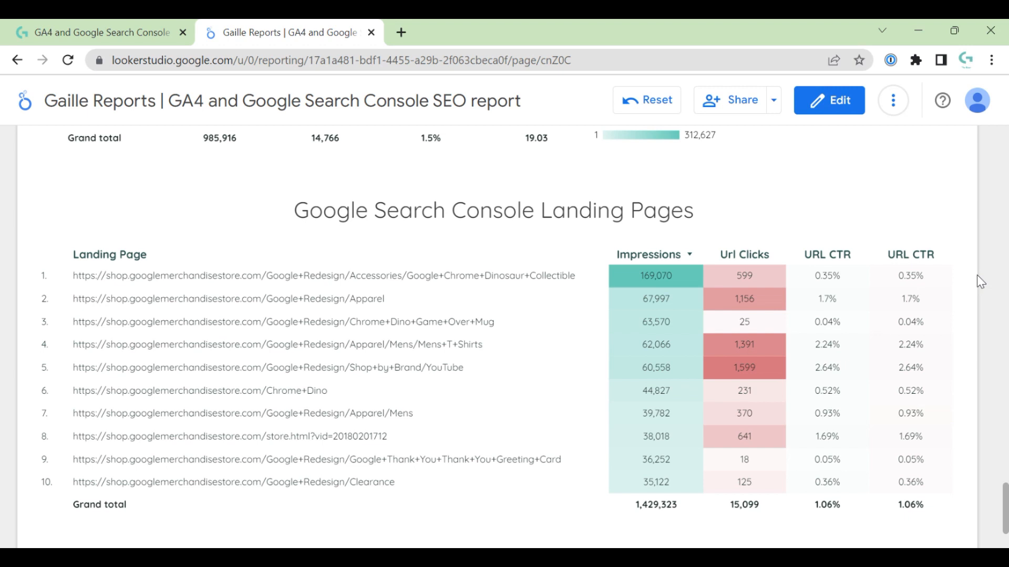
pyautogui.moveTo(961, 281)
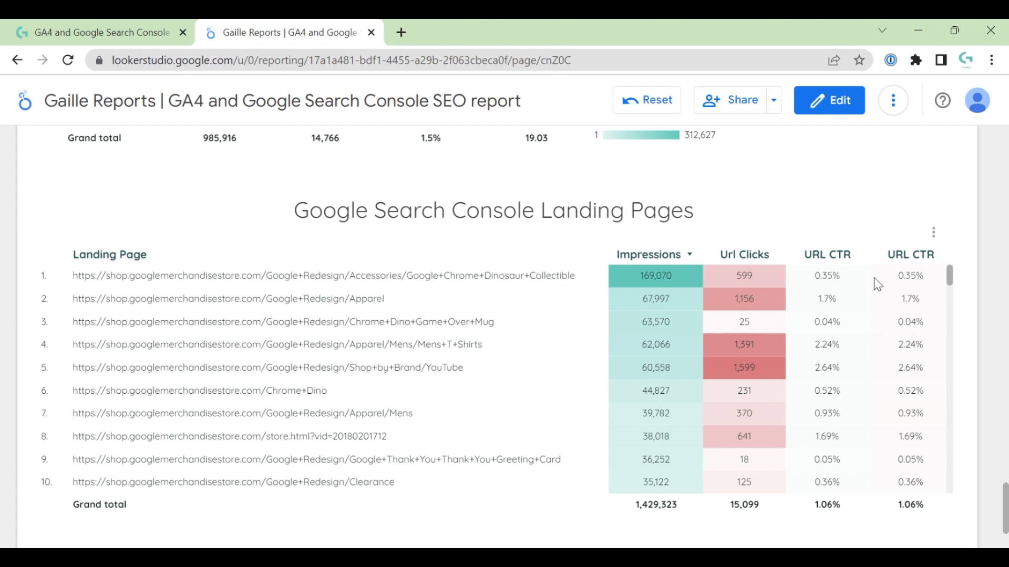
pyautogui.moveTo(703, 283)
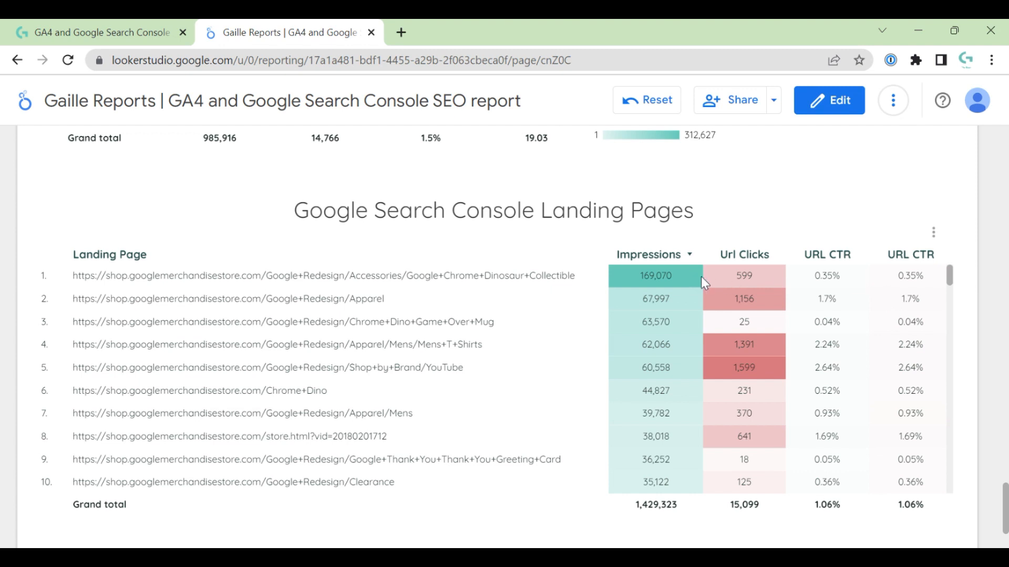
pyautogui.moveTo(890, 227)
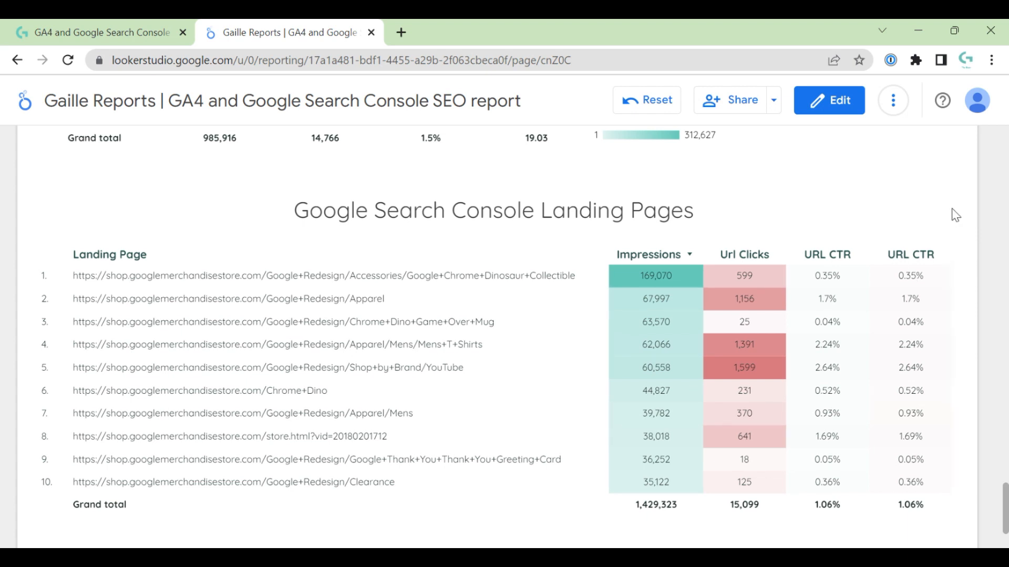
pyautogui.moveTo(828, 100)
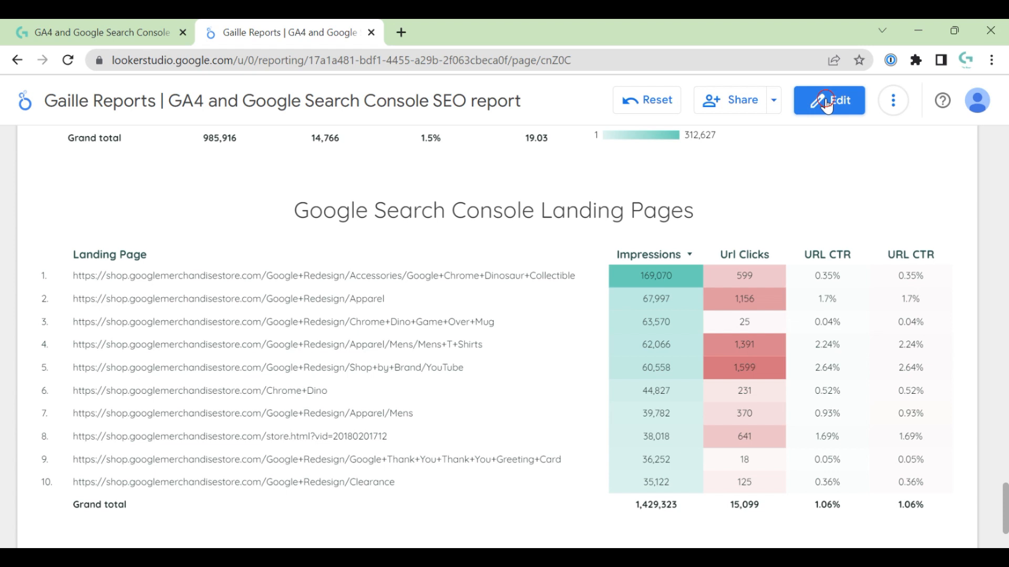
pyautogui.click(829, 100)
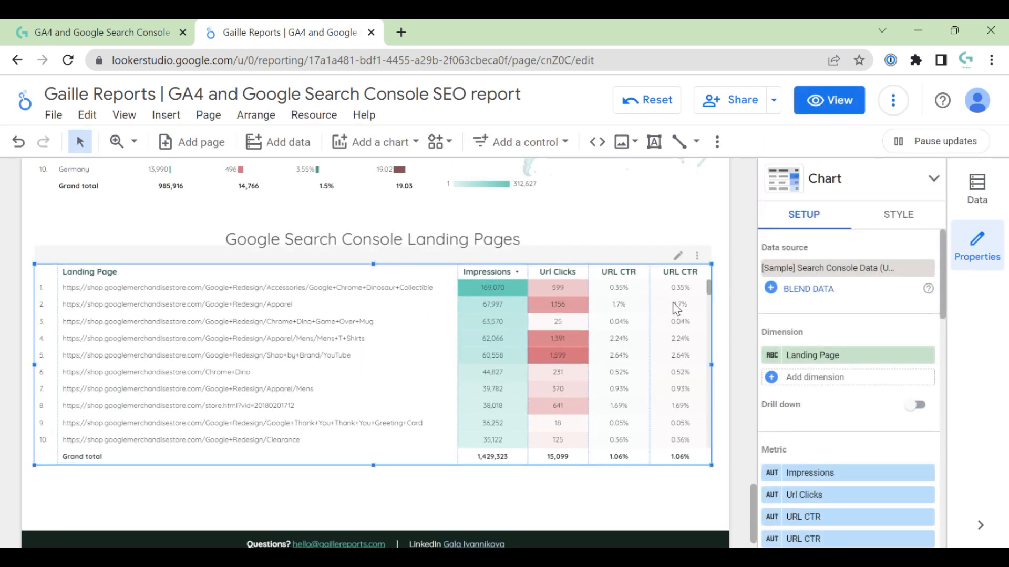
# Step: Delete the second URL CTR metric from the Landing Pages table's Setup list
pyautogui.scroll(-3)
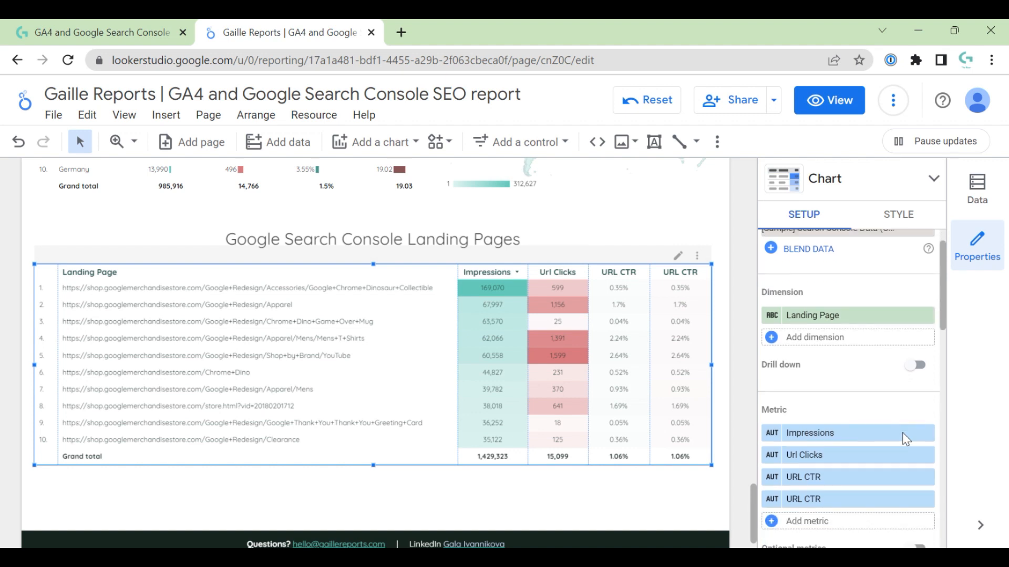
pyautogui.scroll(-3)
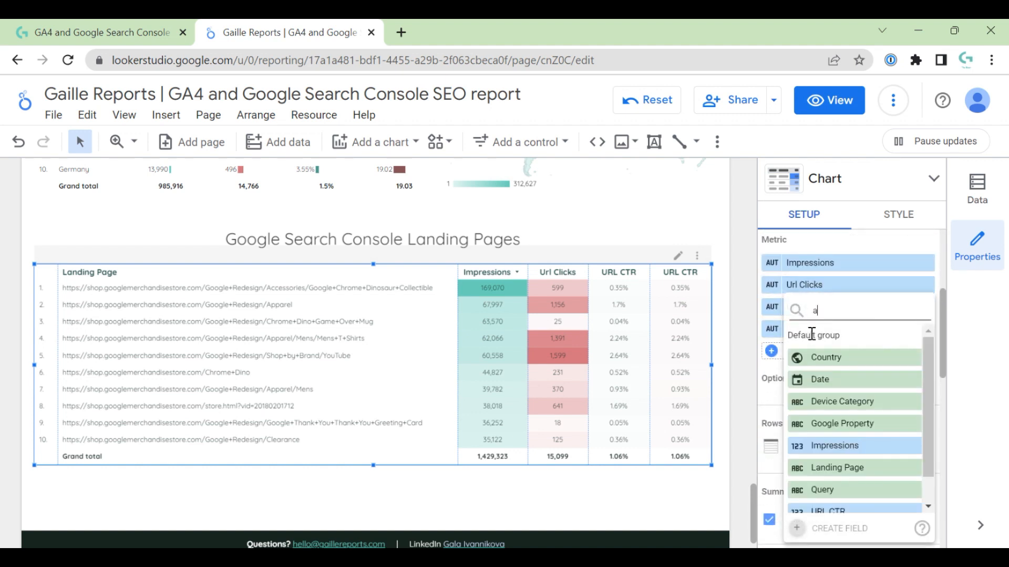
pyautogui.write('p')
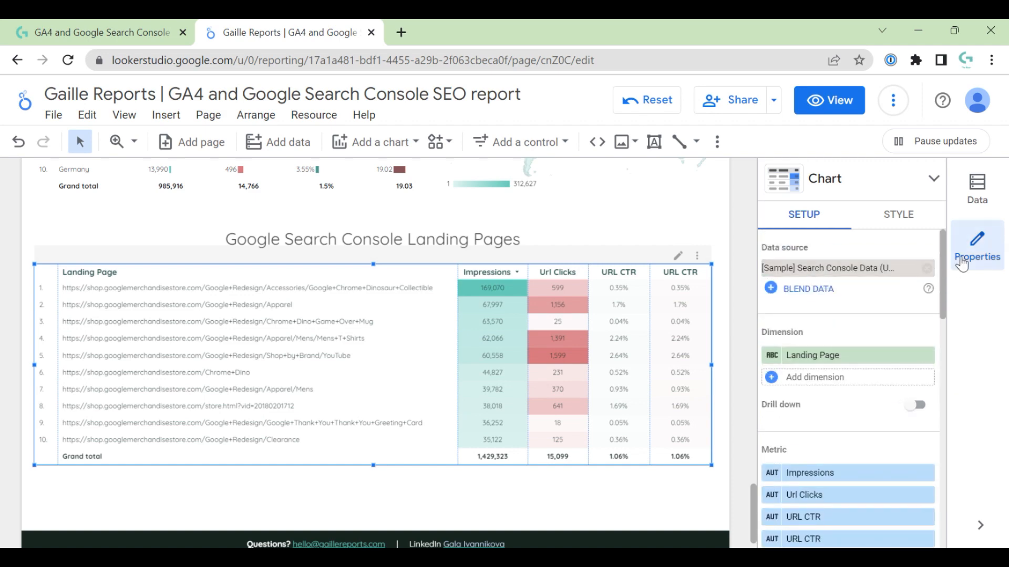
pyautogui.click(976, 187)
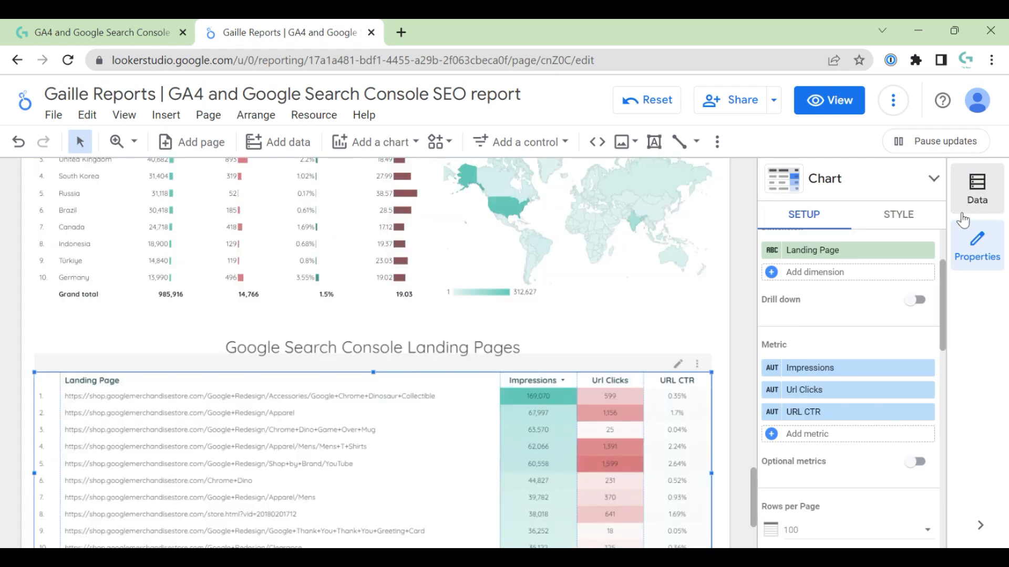
pyautogui.scroll(-3)
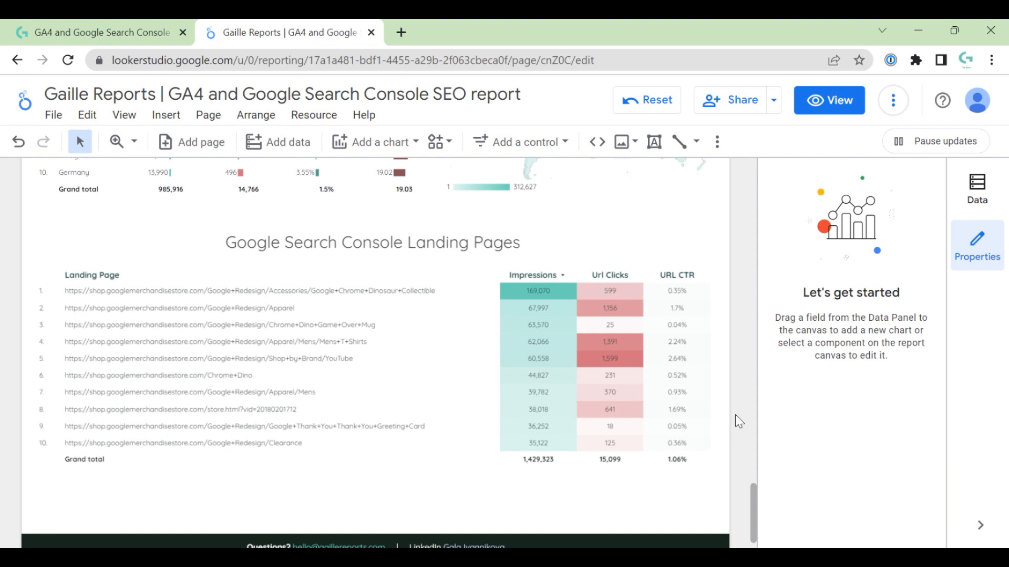
pyautogui.moveTo(730, 418)
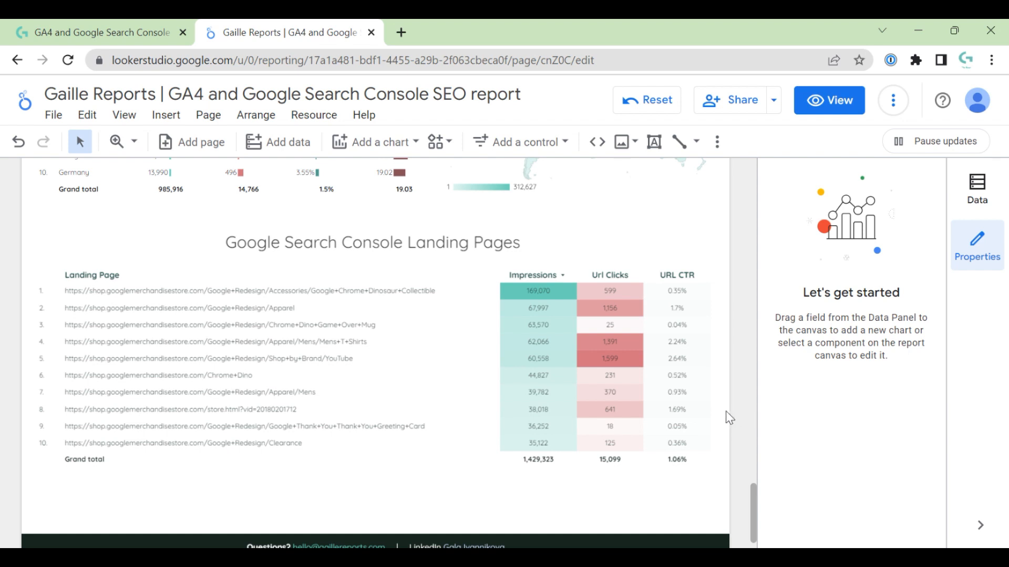
pyautogui.moveTo(732, 413)
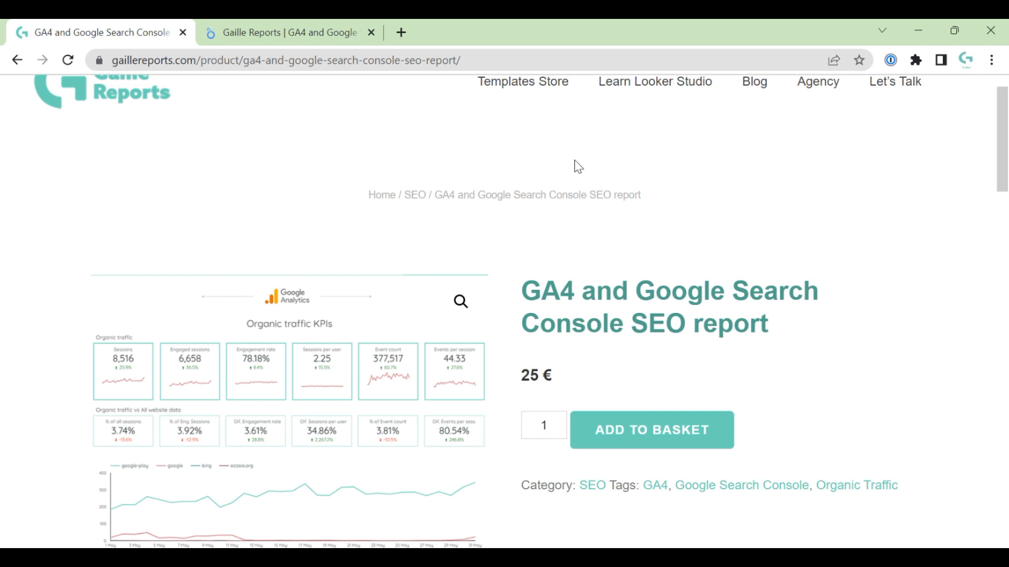
pyautogui.moveTo(290, 32)
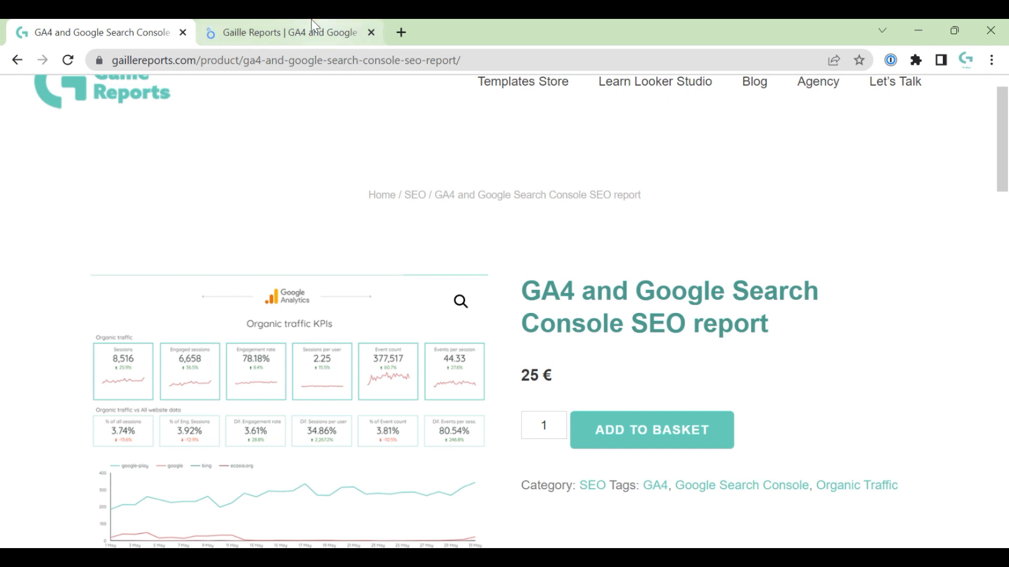
# Step: Return from the Gaille Reports product page to the Looker Studio report editor
pyautogui.click(288, 32)
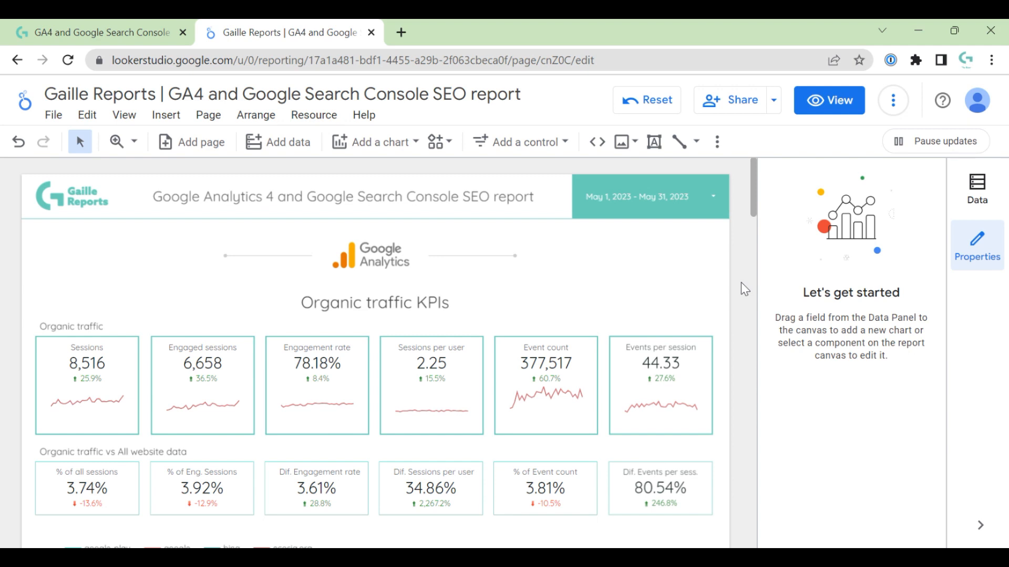